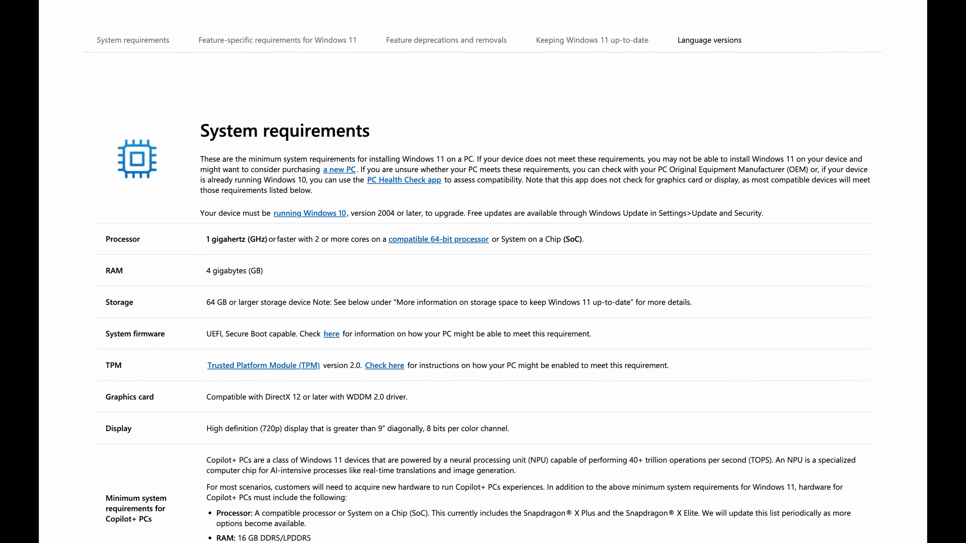
- Scroll through the Windows 11 requirements table in Edge
{"action": "scroll", "scroll_direction": "down", "scroll_amount": 3}
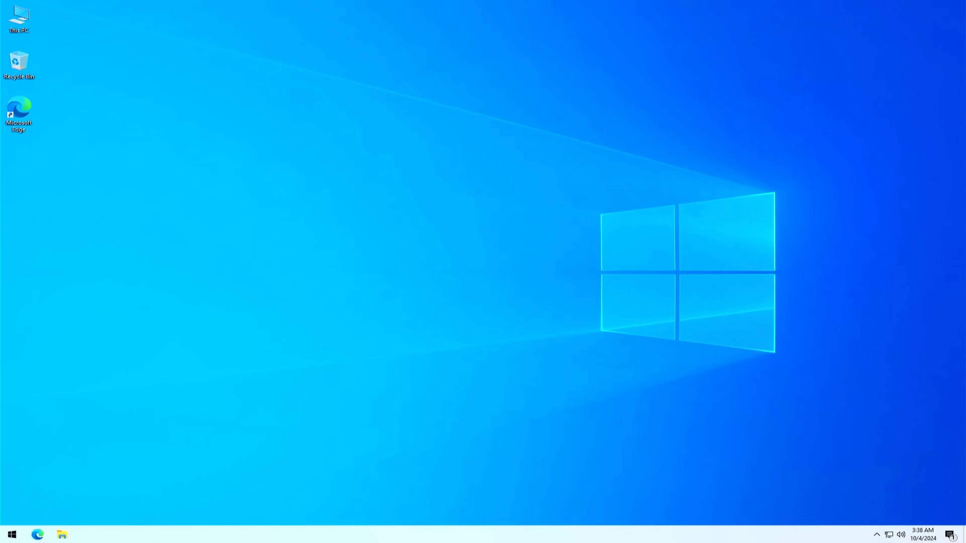
{"action": "mouse_move", "coordinate": [77, 55]}
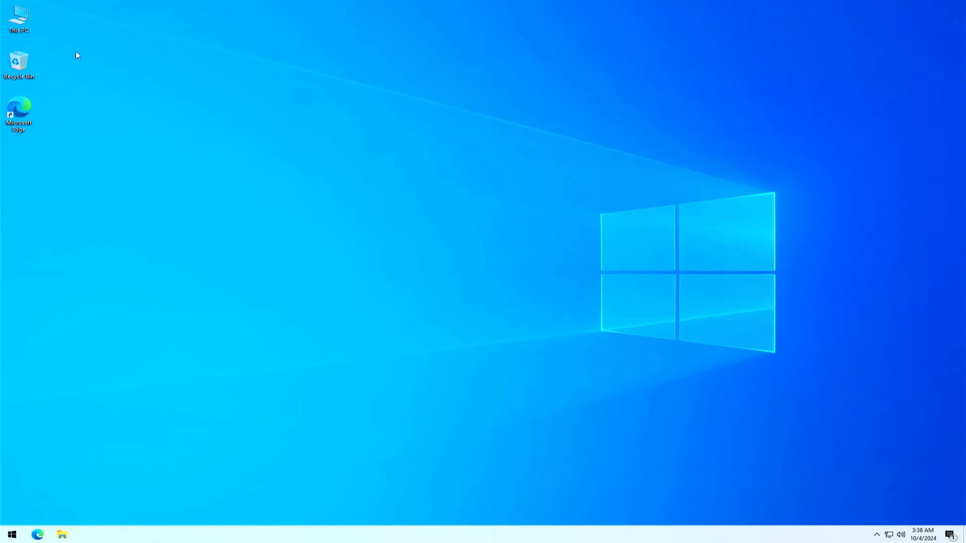
{"action": "right_click", "coordinate": [19, 16]}
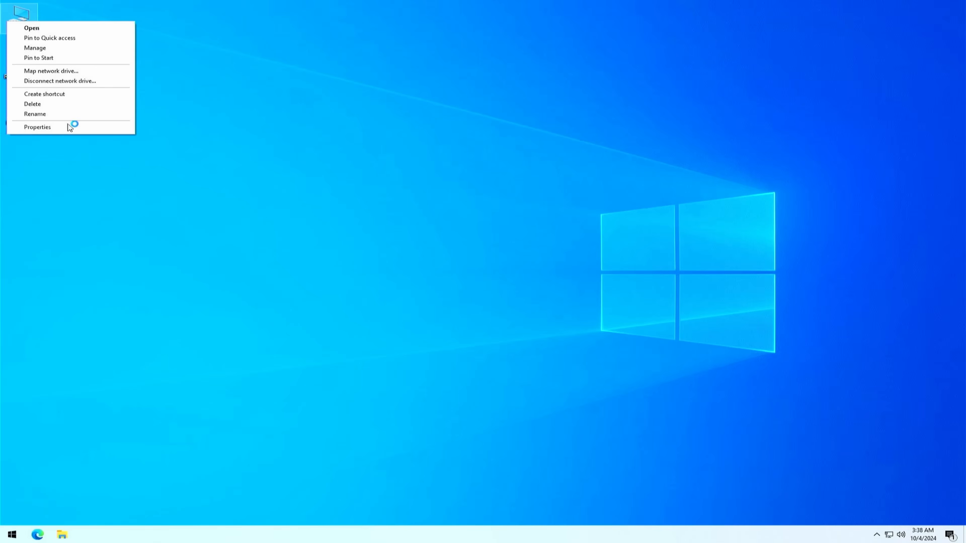
{"action": "left_click", "coordinate": [36, 126]}
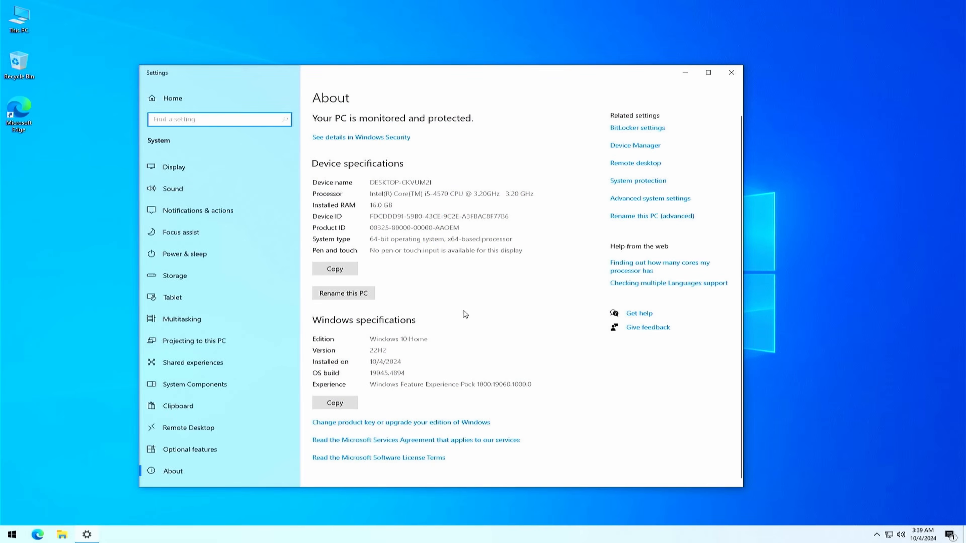
{"action": "mouse_move", "coordinate": [525, 418]}
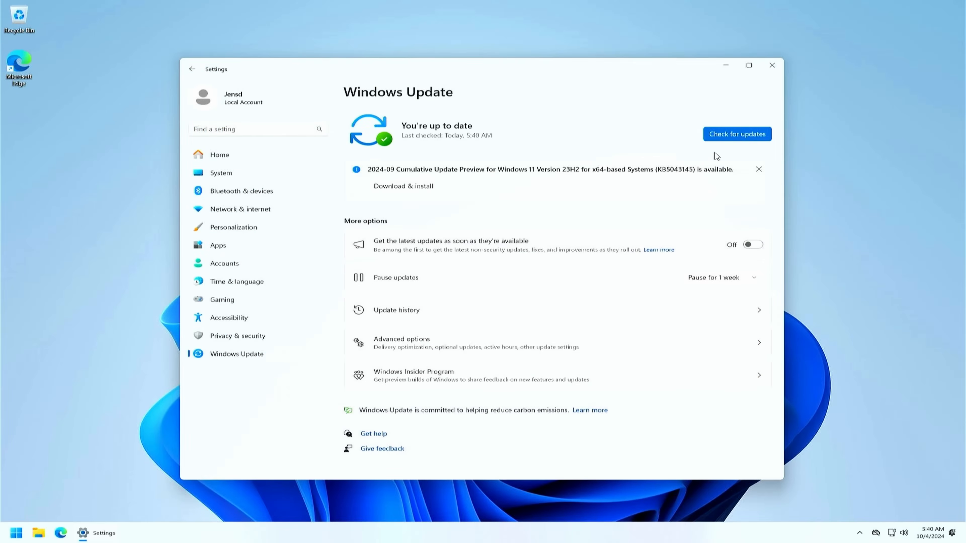
{"action": "mouse_move", "coordinate": [283, 179]}
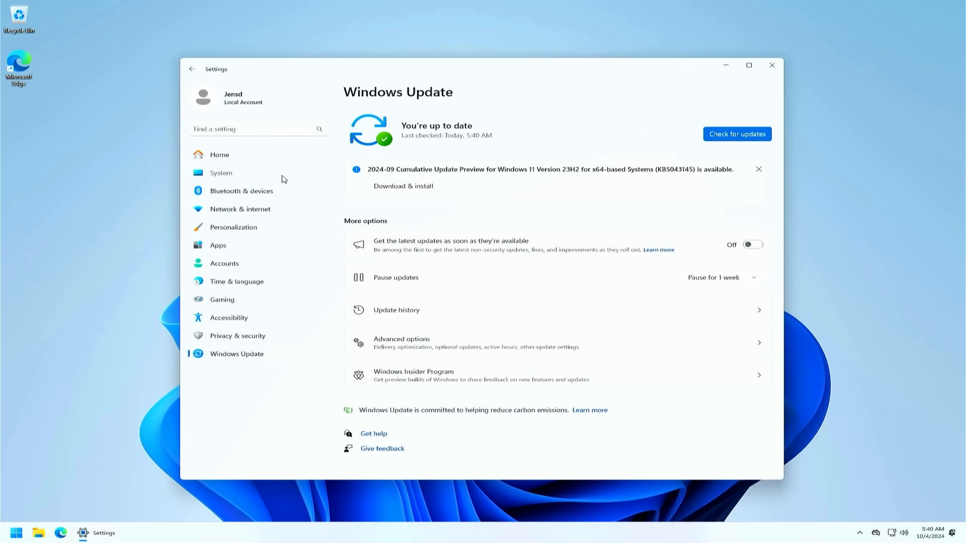
{"action": "left_click", "coordinate": [220, 173]}
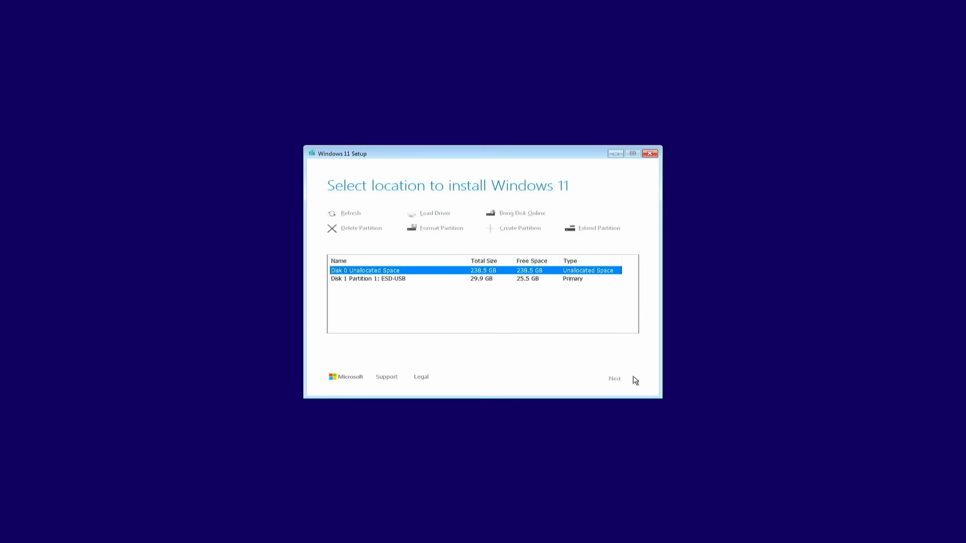
{"action": "mouse_move", "coordinate": [645, 368]}
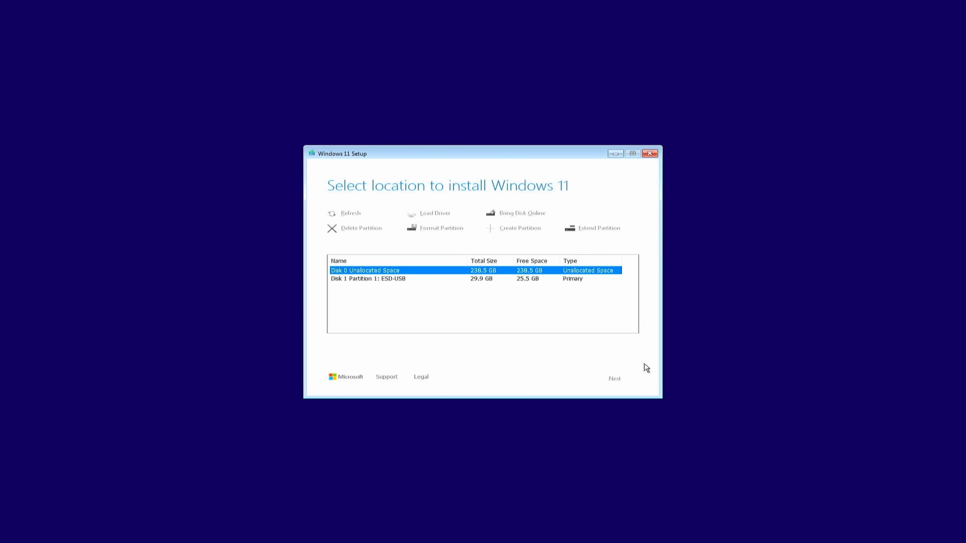
{"action": "left_click", "coordinate": [613, 378]}
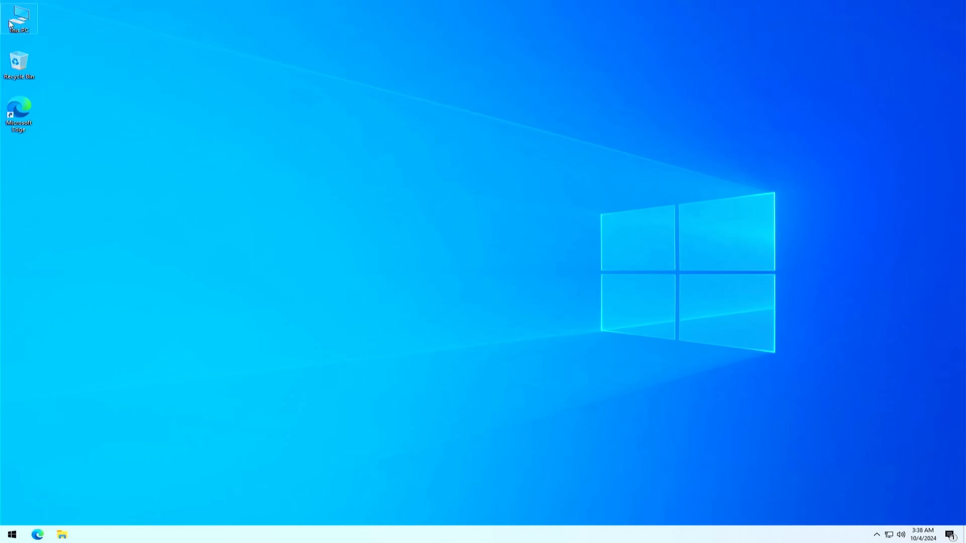
{"action": "mouse_move", "coordinate": [245, 179]}
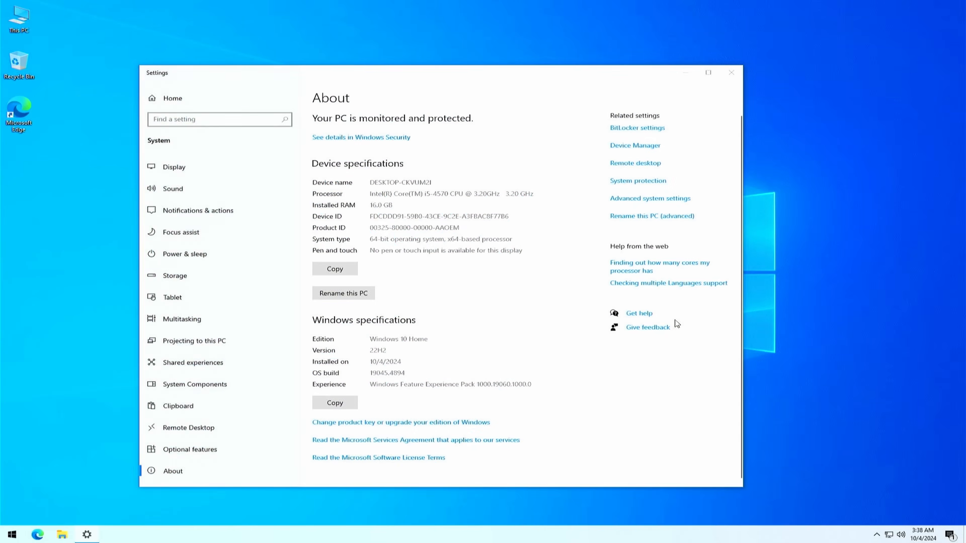
{"action": "mouse_move", "coordinate": [517, 151]}
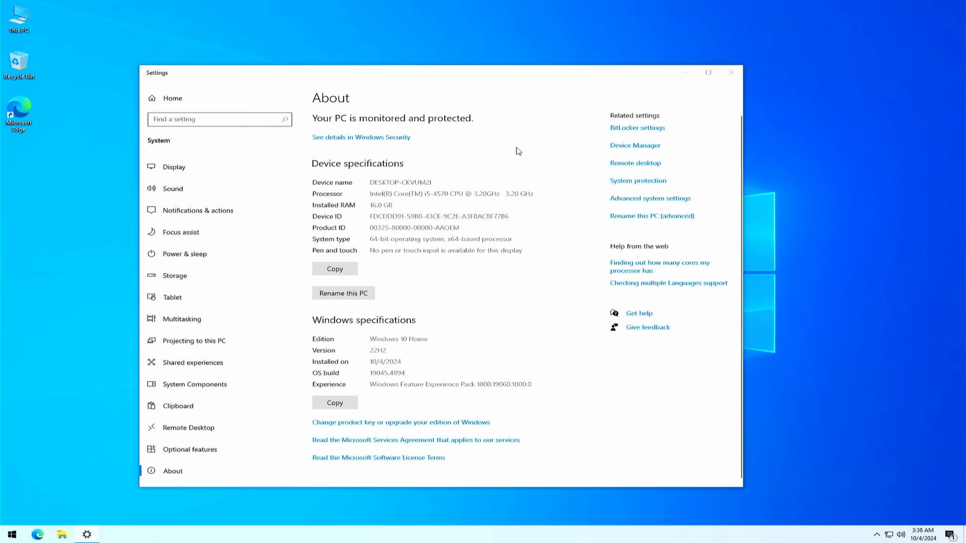
- Search Settings for 'ac' and confirm Windows 10 Home is activated
{"action": "left_click", "coordinate": [219, 119]}
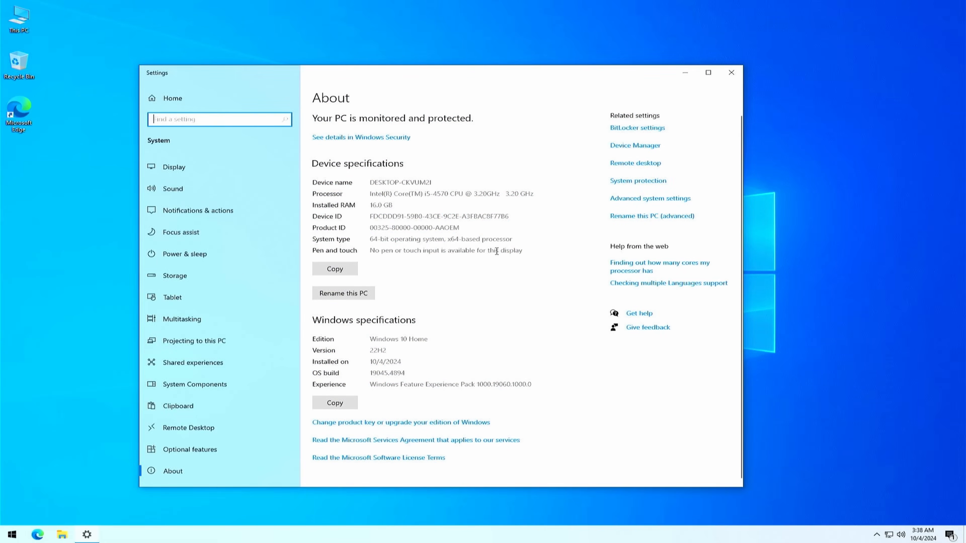
{"action": "mouse_move", "coordinate": [524, 418]}
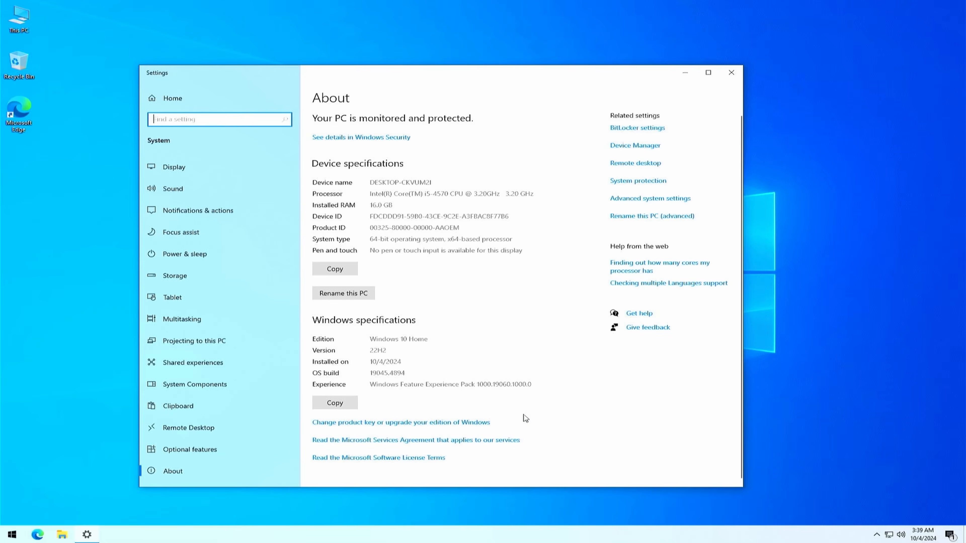
{"action": "type", "text": "a"}
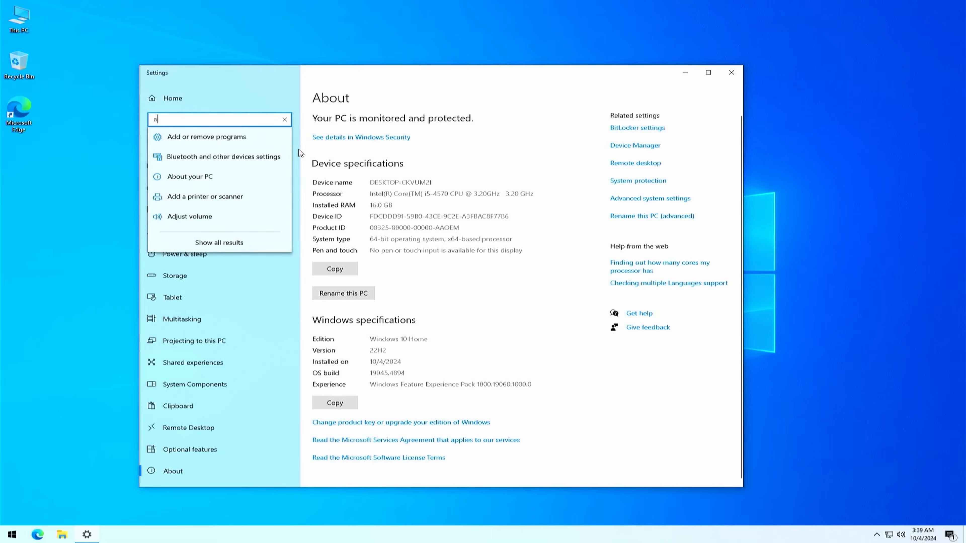
{"action": "type", "text": "c"}
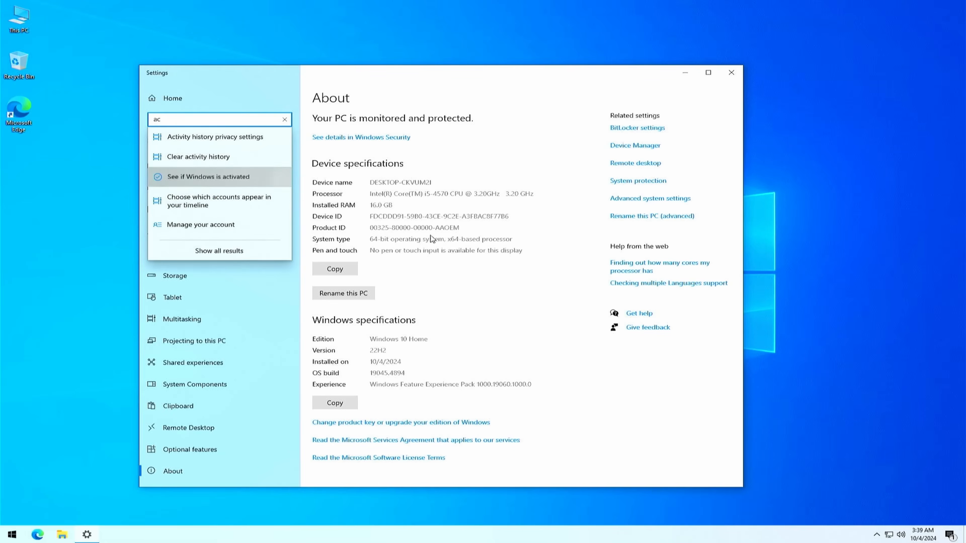
{"action": "left_click", "coordinate": [205, 176]}
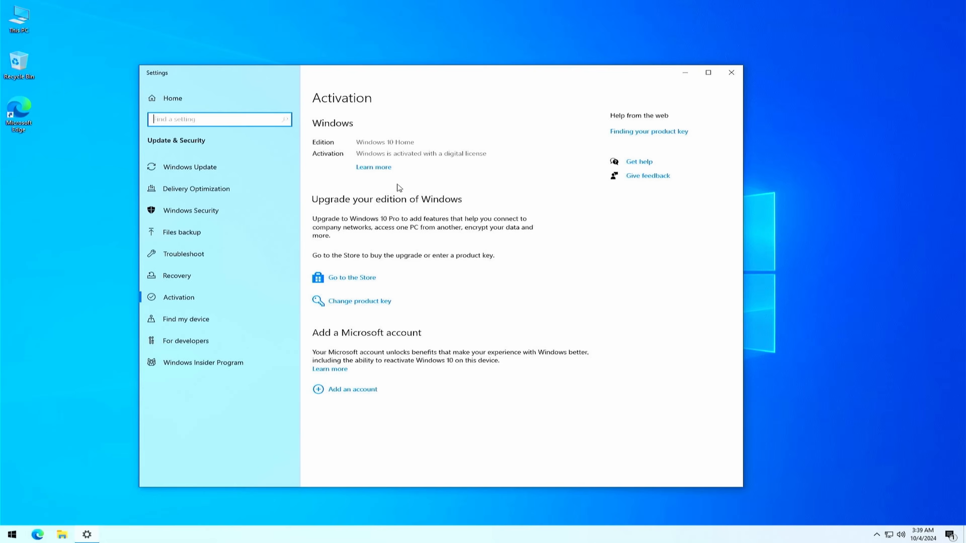
{"action": "mouse_move", "coordinate": [562, 213]}
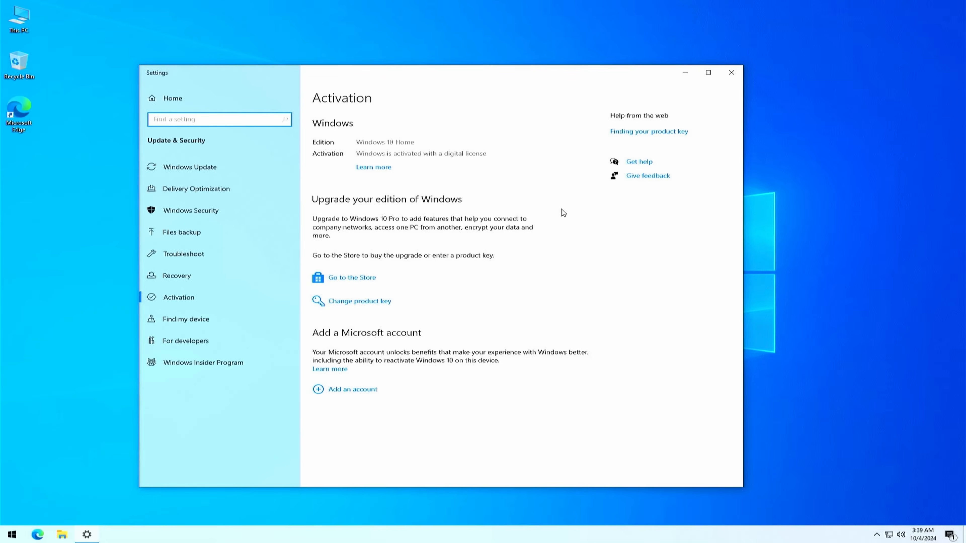
- Have Windows Update retry until it reports the PC is up to date
{"action": "left_click", "coordinate": [189, 166]}
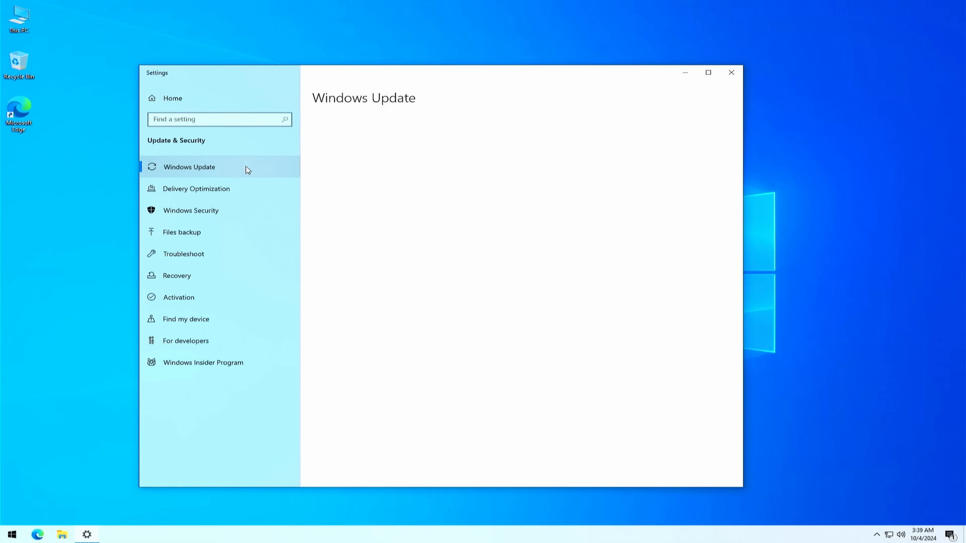
{"action": "left_click", "coordinate": [190, 167]}
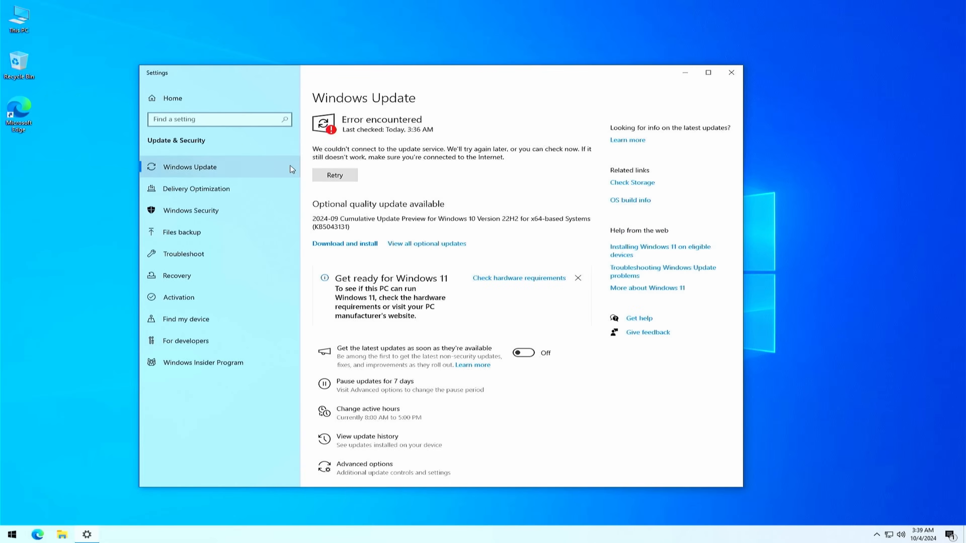
{"action": "left_click", "coordinate": [335, 175]}
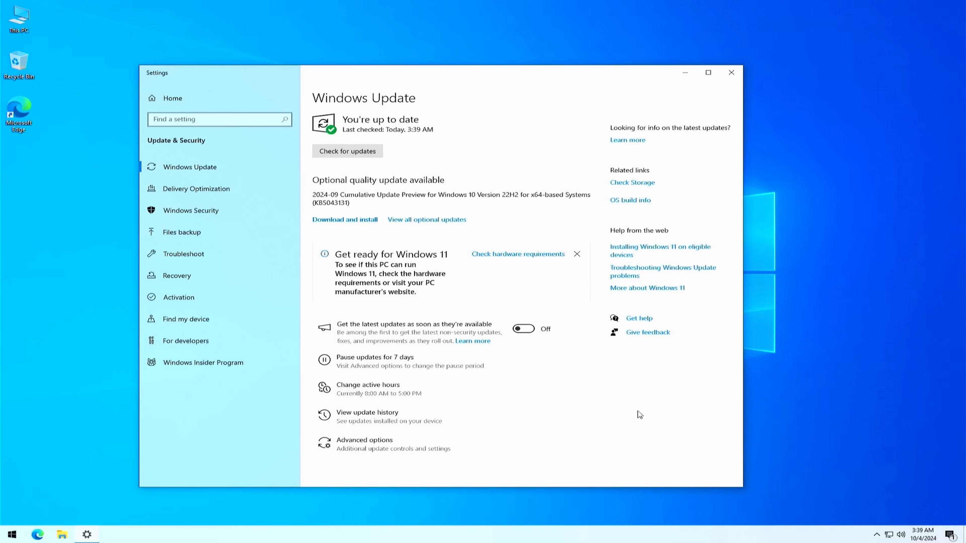
{"action": "mouse_move", "coordinate": [450, 325]}
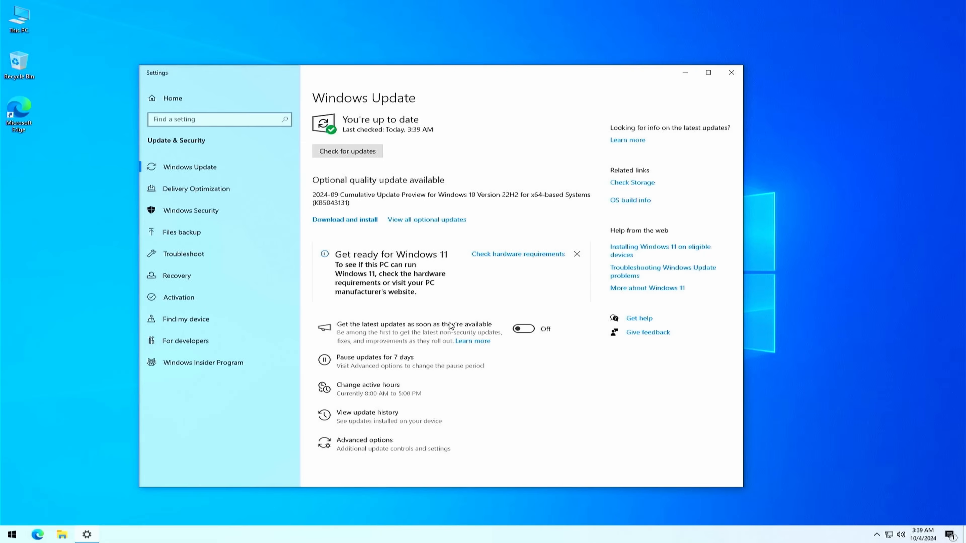
{"action": "mouse_move", "coordinate": [543, 265]}
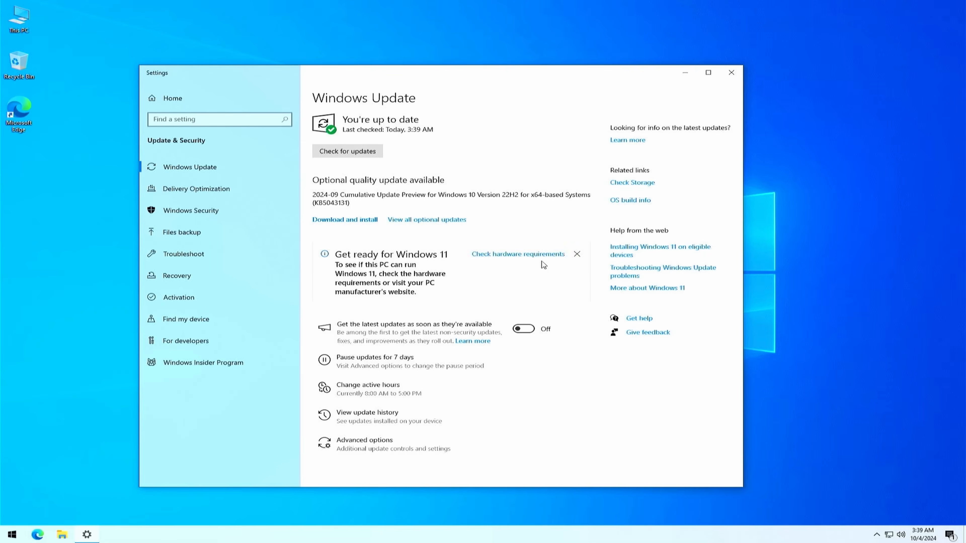
- Review the Windows 11 hardware requirements page in Edge
{"action": "left_click", "coordinate": [518, 254]}
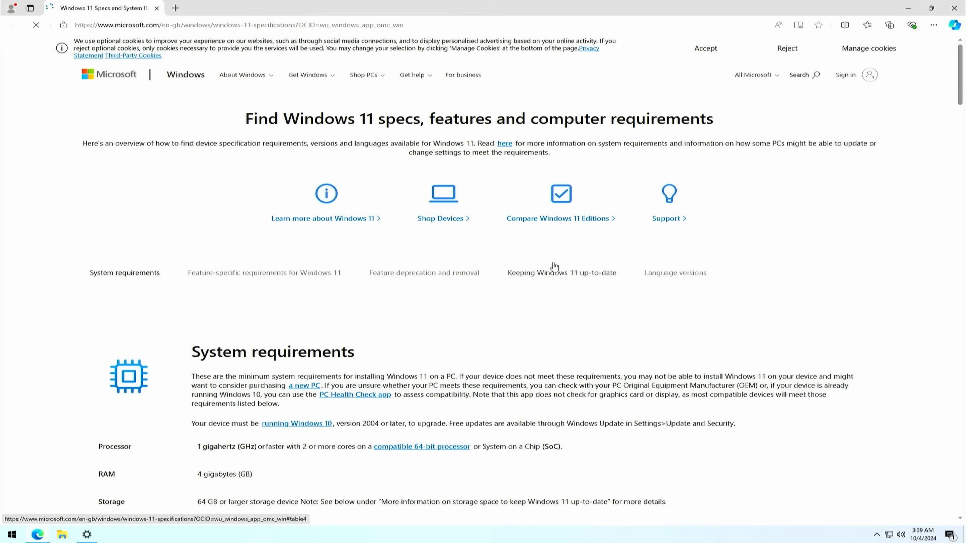
{"action": "scroll", "scroll_direction": "down", "scroll_amount": 3}
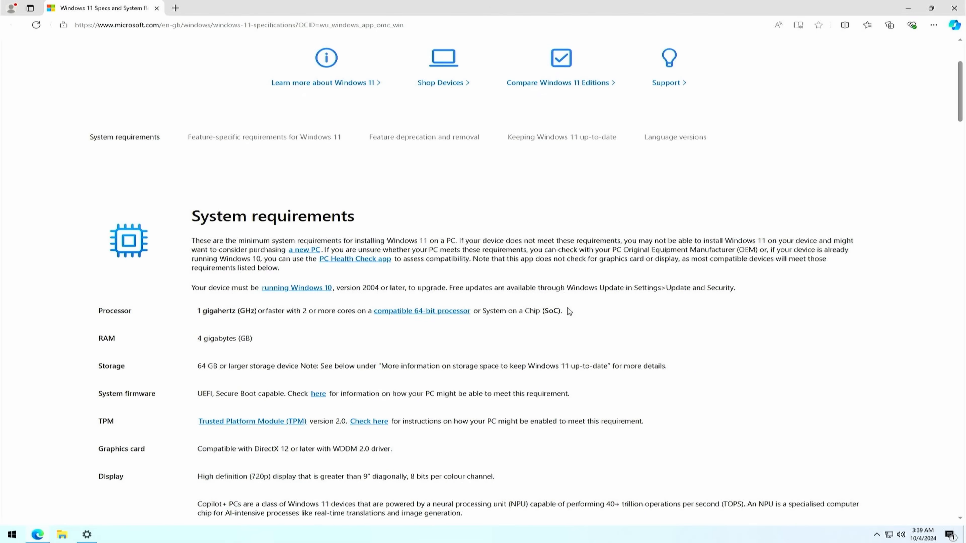
{"action": "scroll", "scroll_direction": "down", "scroll_amount": 3}
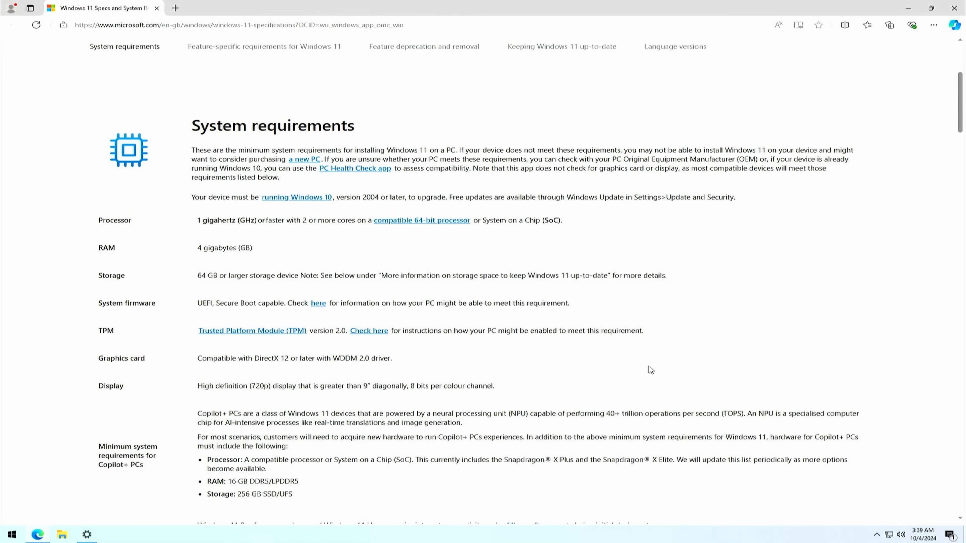
{"action": "mouse_move", "coordinate": [378, 183]}
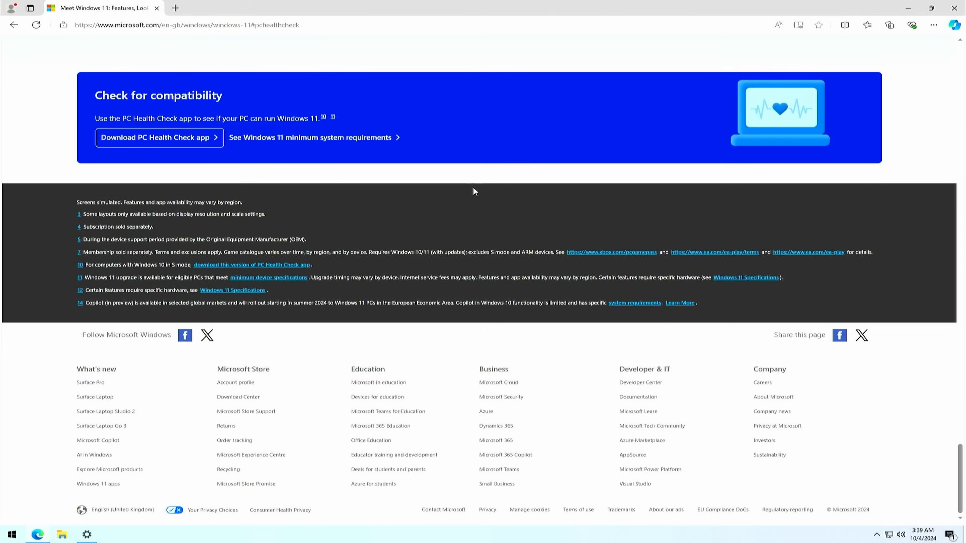
{"action": "left_click", "coordinate": [294, 8]}
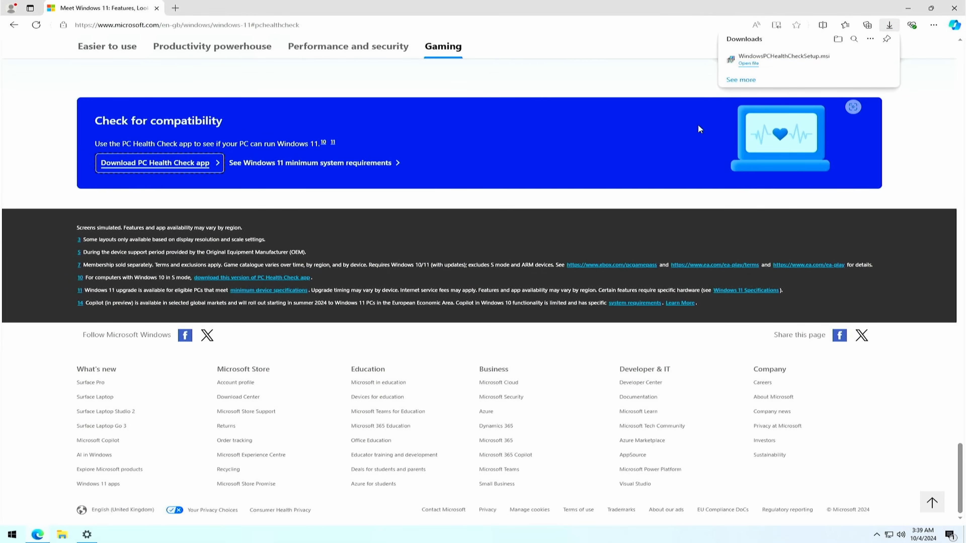
- Run WindowsPCHealthCheckSetup.msi, accept the terms and install PC Health Check
{"action": "left_click", "coordinate": [747, 63]}
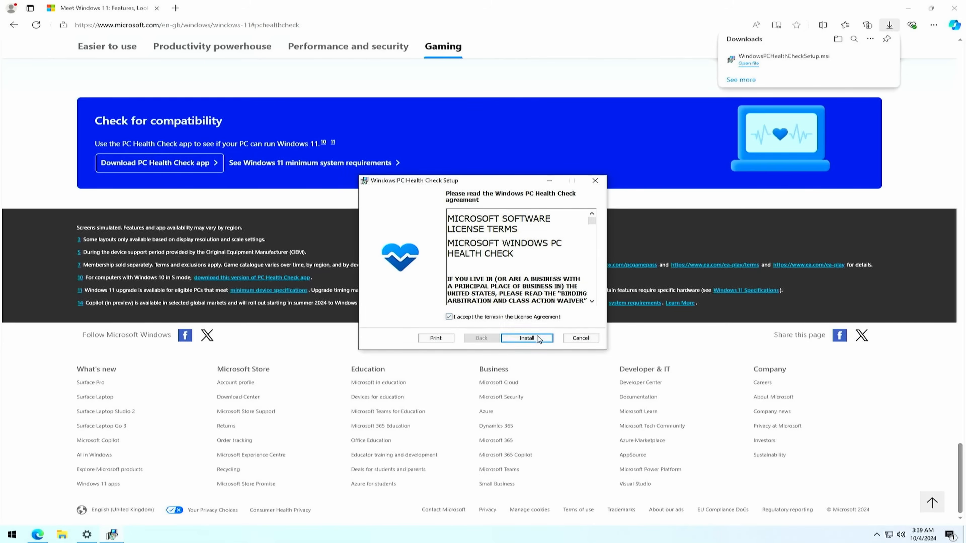
{"action": "left_click", "coordinate": [527, 337]}
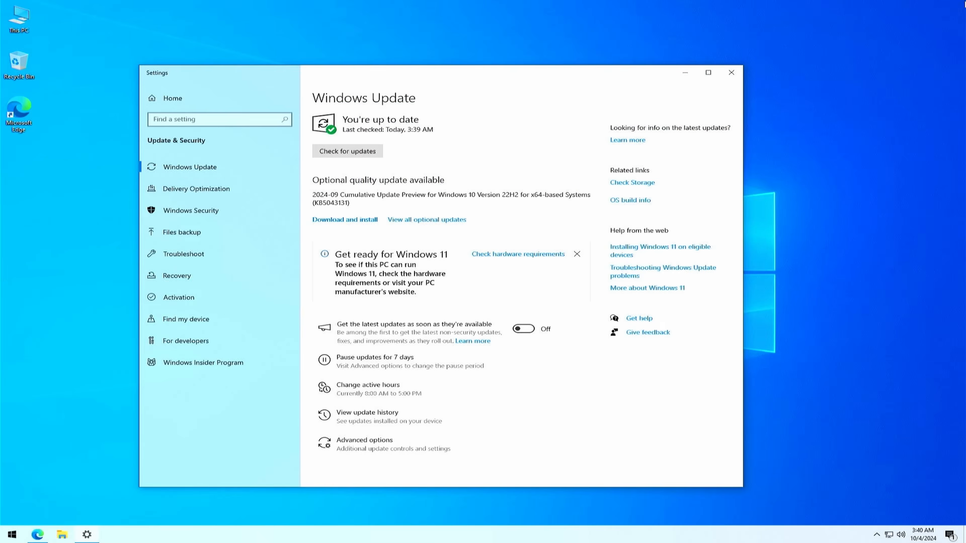
- Run PC Health Check's Windows 11 compatibility check via Check now
{"action": "left_click", "coordinate": [731, 72]}
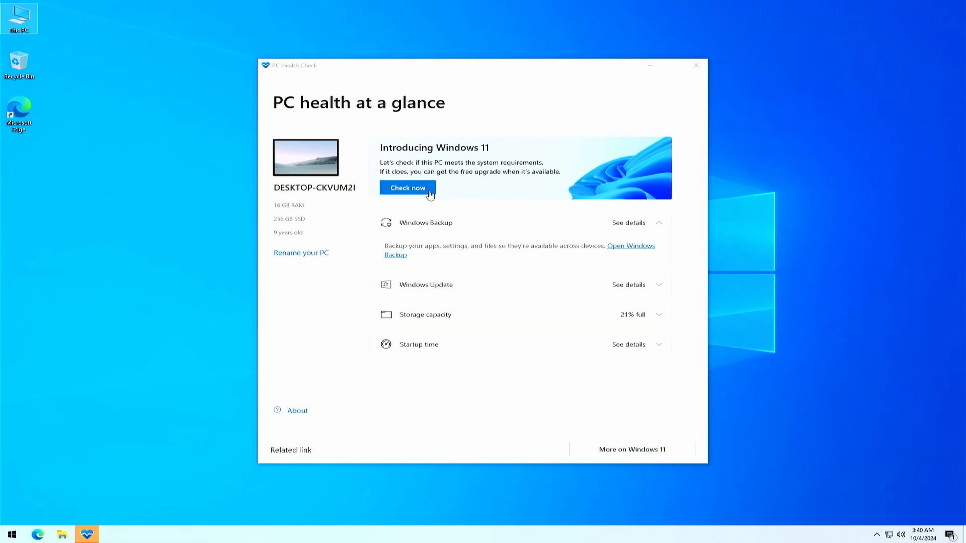
{"action": "left_click", "coordinate": [406, 188]}
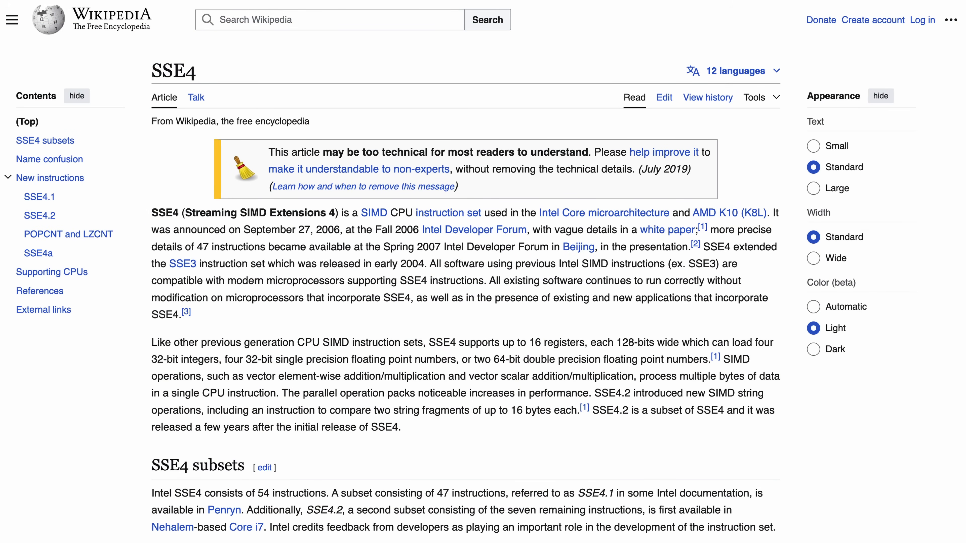
- Scroll the SSE4 article to the SSE4.2 note that Windows 11 24H2 needs POPCNT
{"action": "scroll", "scroll_direction": "down", "scroll_amount": 3}
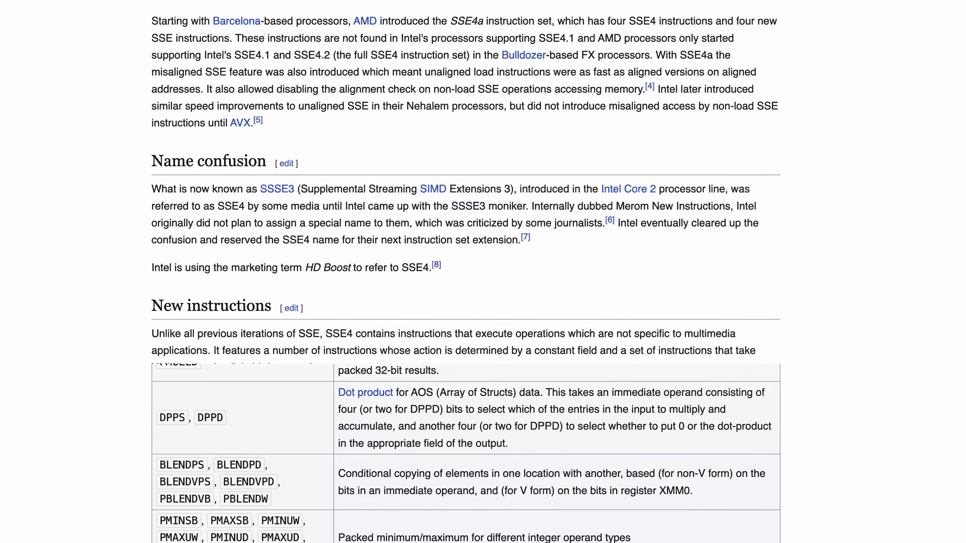
{"action": "scroll", "scroll_direction": "down", "scroll_amount": 3}
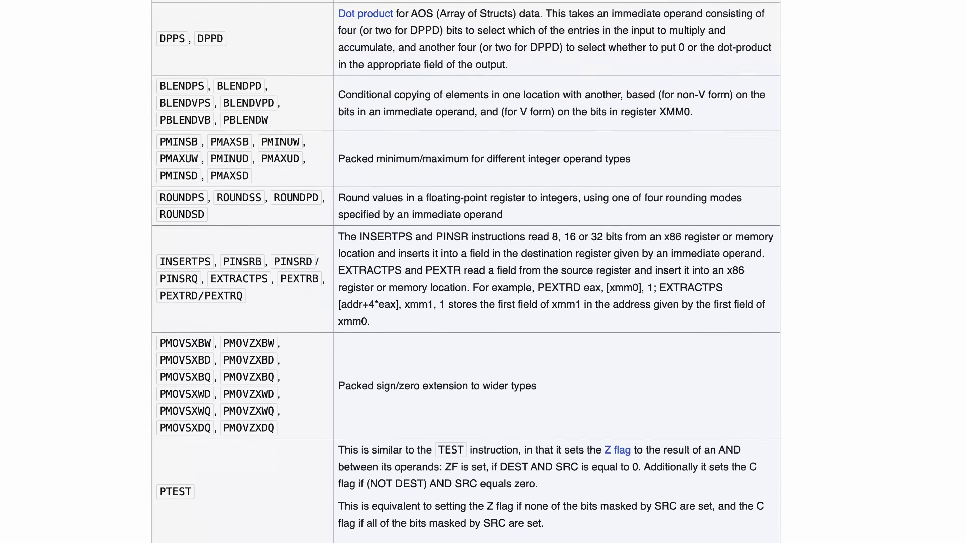
{"action": "scroll", "scroll_direction": "down", "scroll_amount": 3}
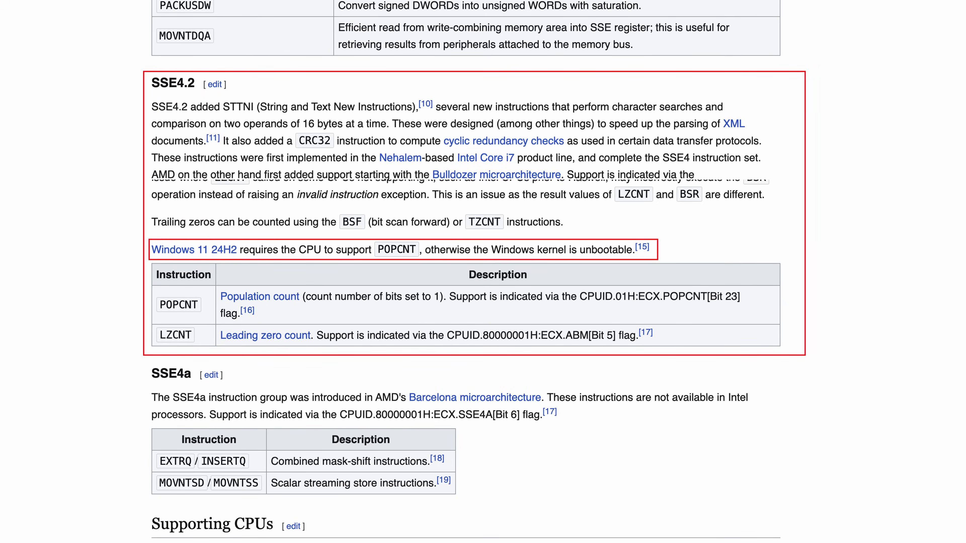
{"action": "left_click", "coordinate": [485, 158]}
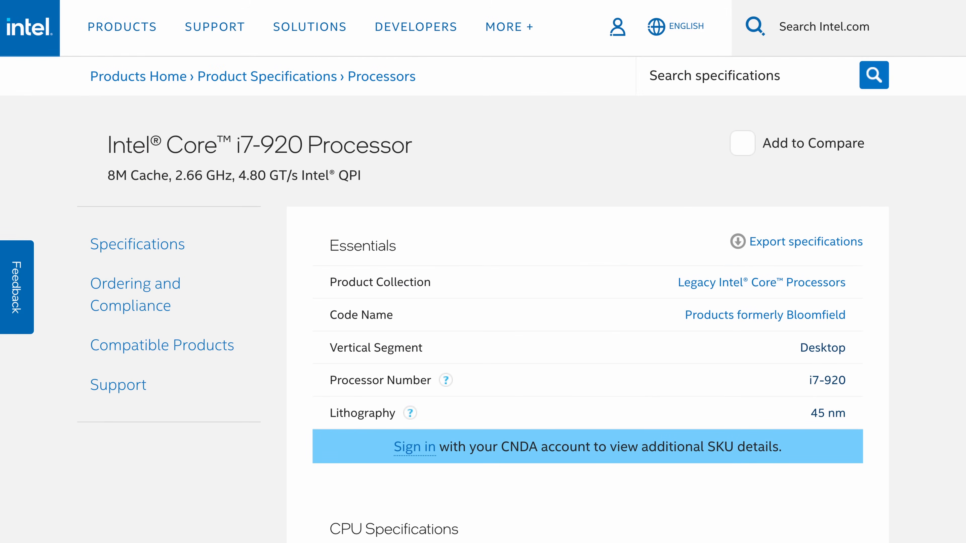
- Scroll the Intel Core i7-920 page to its Q4'08 launch date
{"action": "scroll", "scroll_direction": "down", "scroll_amount": 3}
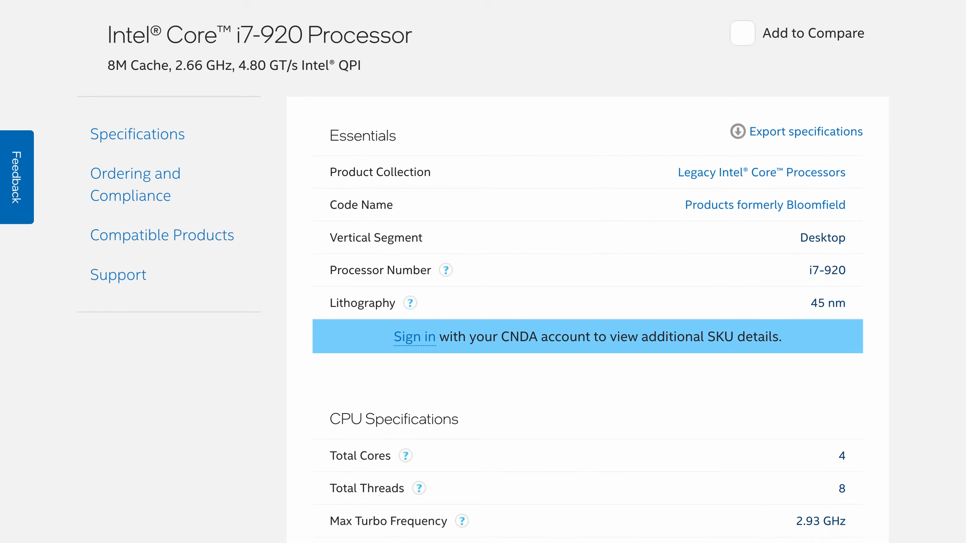
{"action": "scroll", "scroll_direction": "down", "scroll_amount": 3}
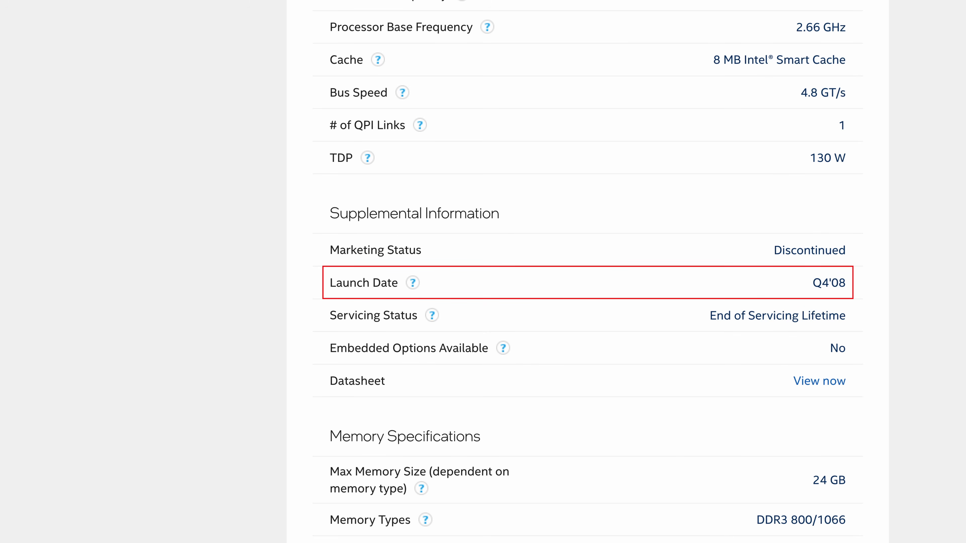
{"action": "scroll", "scroll_direction": "down", "scroll_amount": 3}
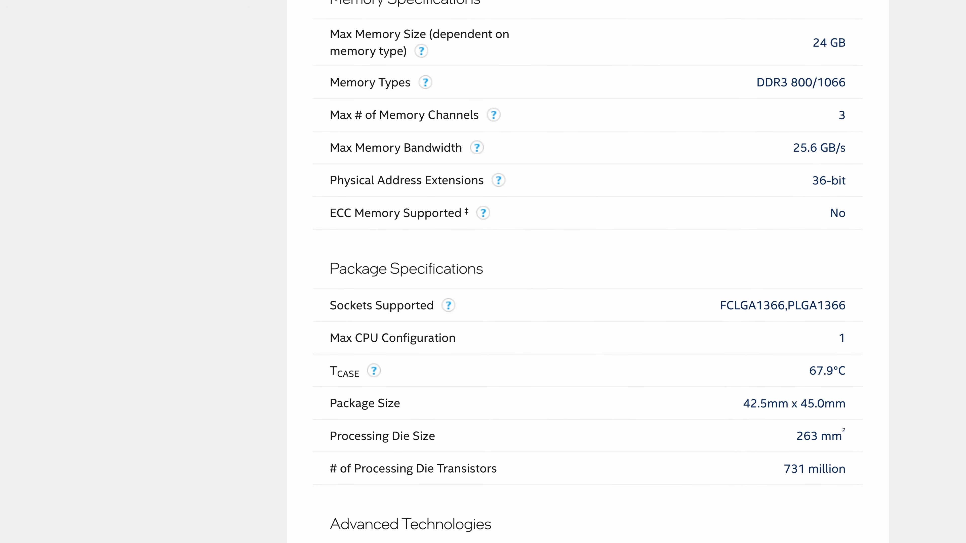
{"action": "scroll", "scroll_direction": "down", "scroll_amount": 3}
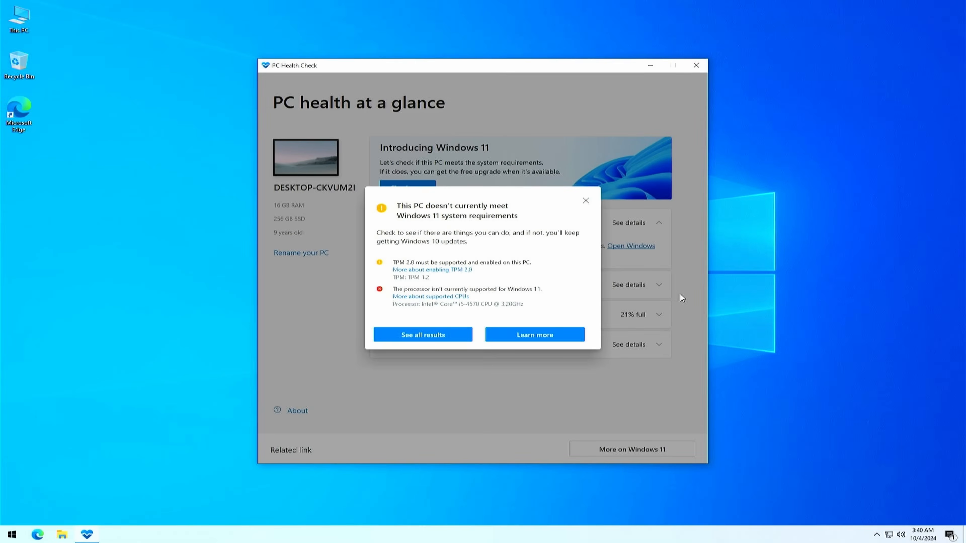
- Dismiss the failed compatibility result and close PC Health Check
{"action": "left_click", "coordinate": [584, 200]}
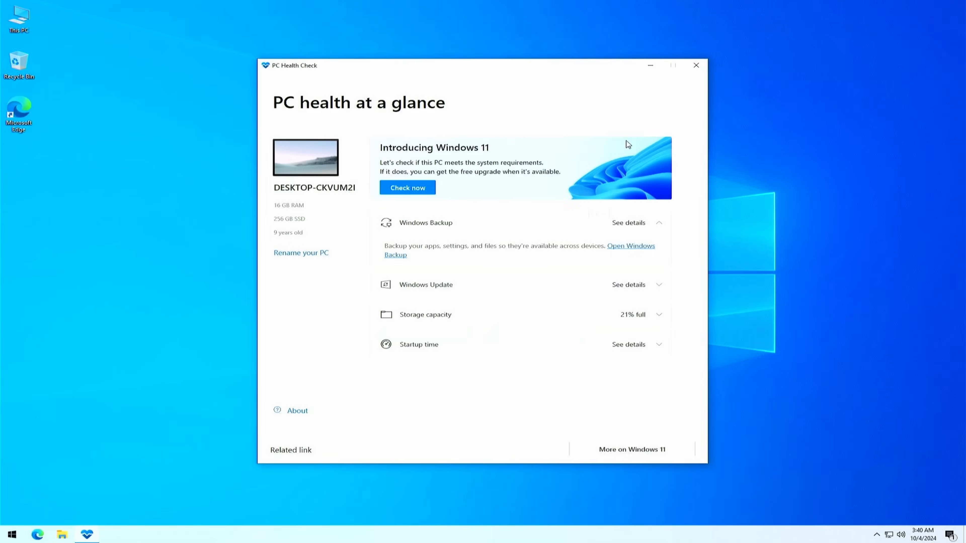
{"action": "left_click", "coordinate": [695, 66]}
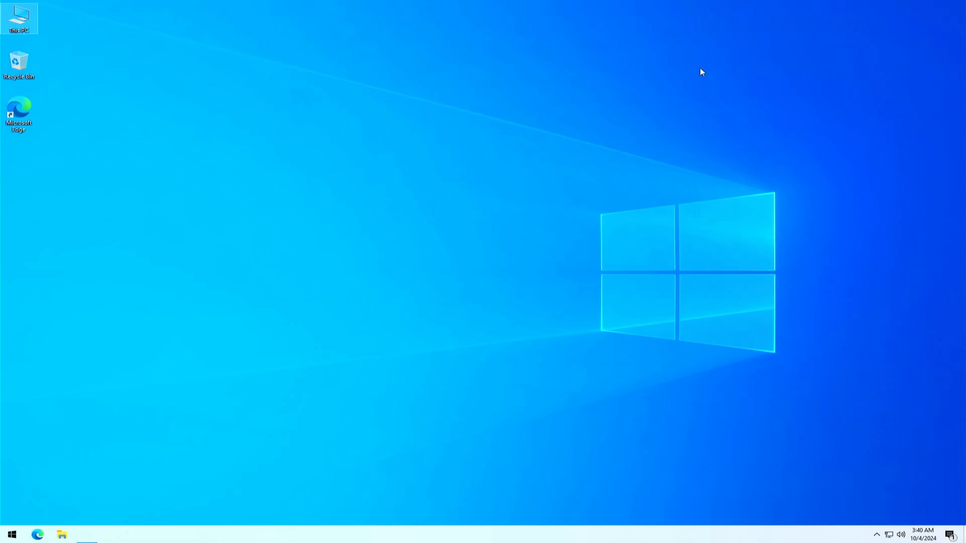
{"action": "mouse_move", "coordinate": [485, 256]}
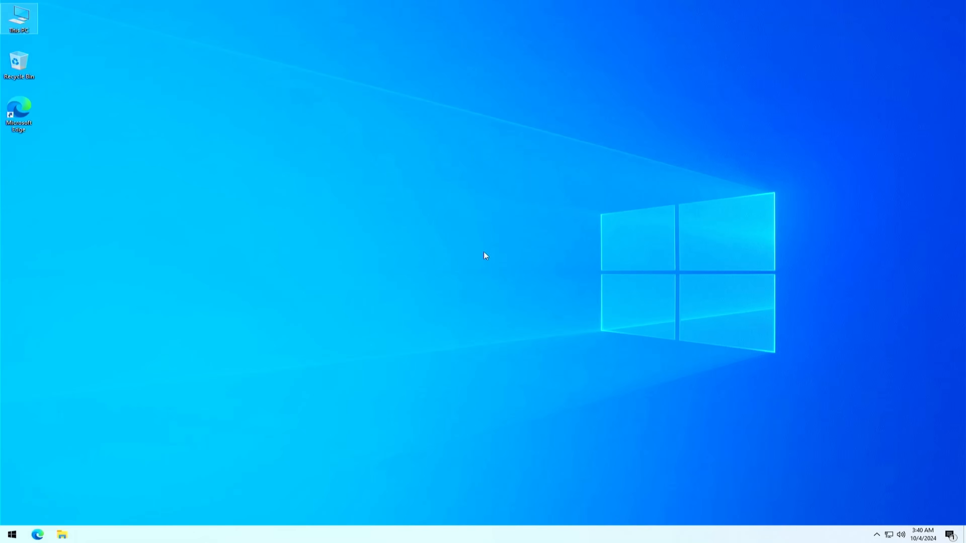
{"action": "mouse_move", "coordinate": [455, 275]}
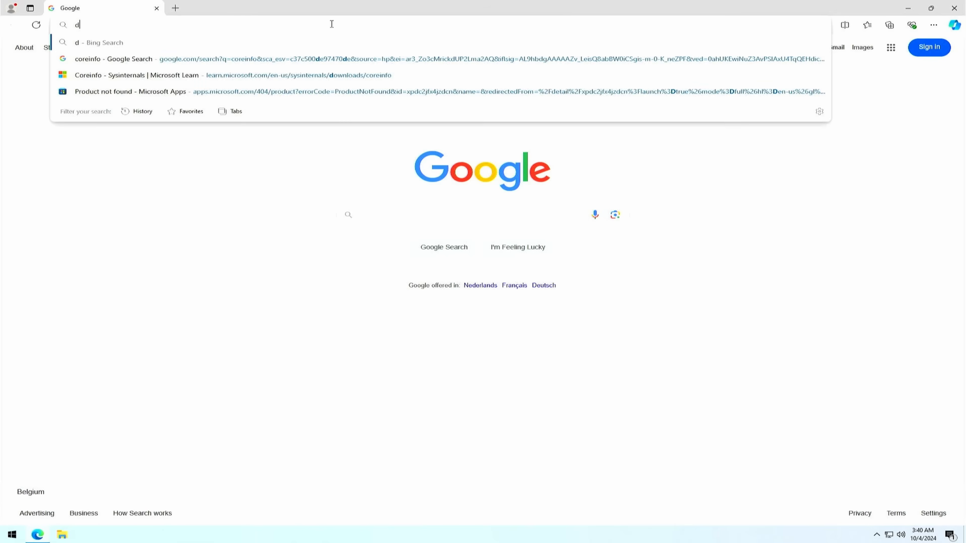
- Search for 'download windows 11' and reach Microsoft's Download Windows 11 page
{"action": "type", "text": "ownload winrar"}
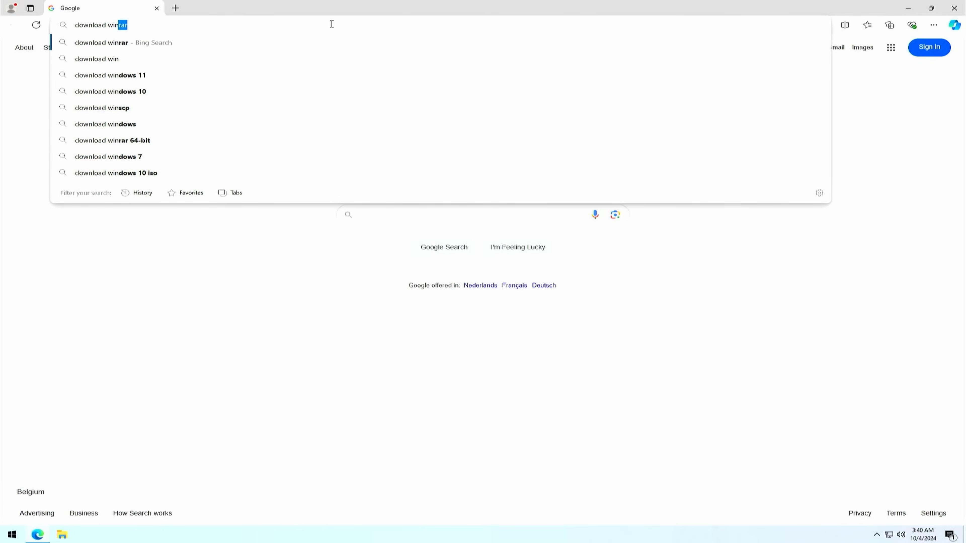
{"action": "left_click", "coordinate": [110, 75]}
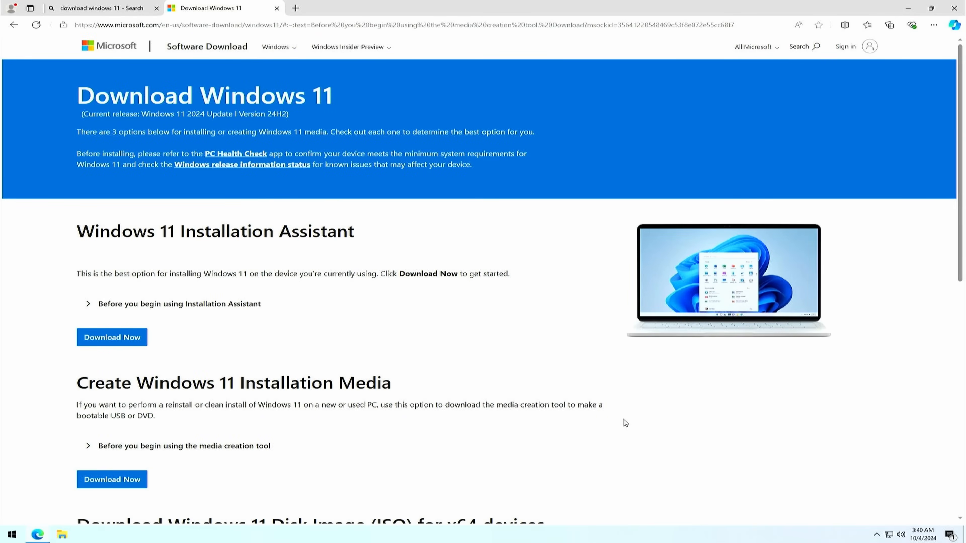
{"action": "scroll", "scroll_direction": "down", "scroll_amount": 3}
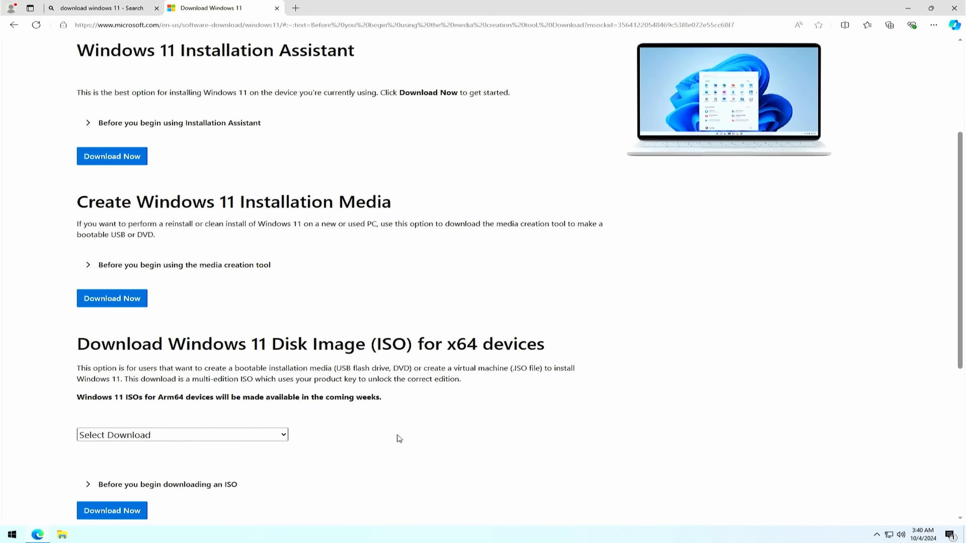
{"action": "mouse_move", "coordinate": [437, 436]}
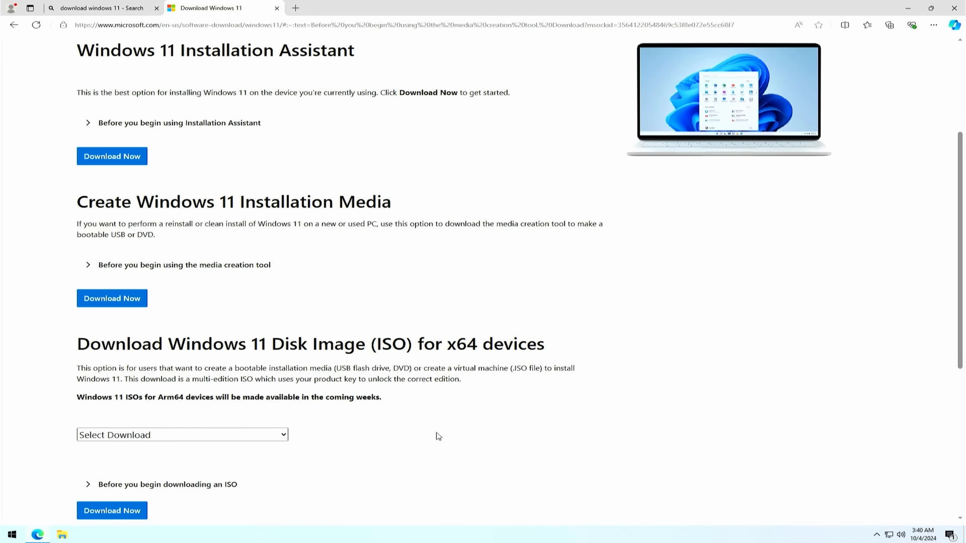
{"action": "mouse_move", "coordinate": [176, 319]}
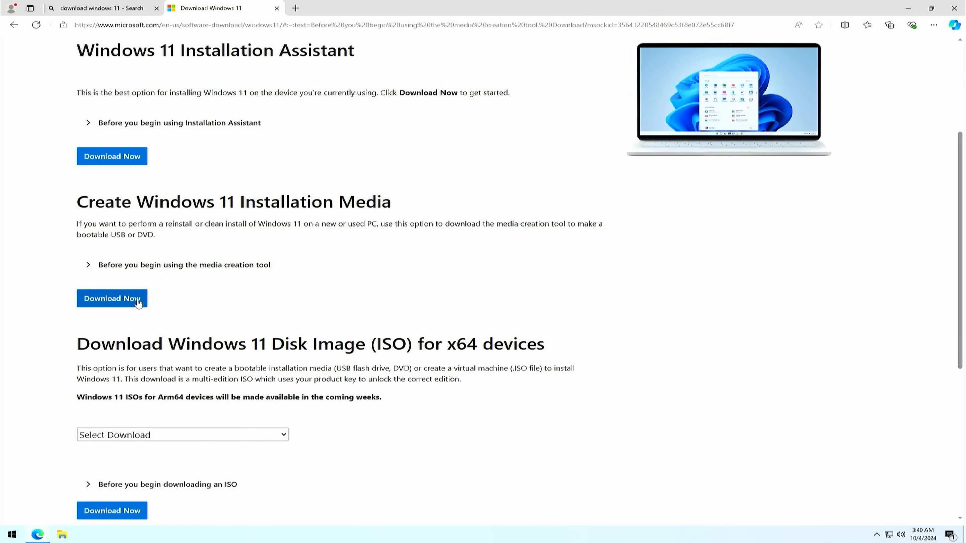
- Download the Windows 11 media creation tool and show it in Downloads
{"action": "left_click", "coordinate": [111, 298]}
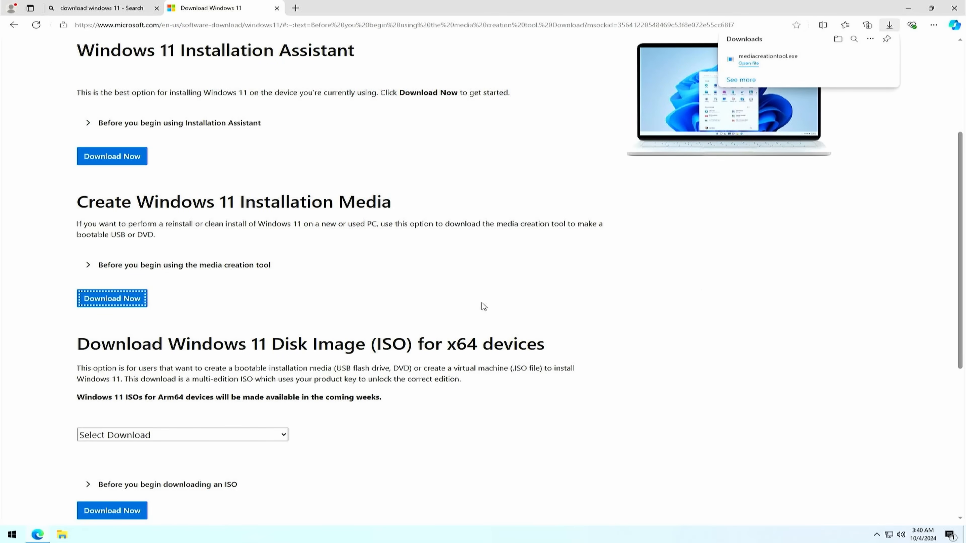
{"action": "left_click", "coordinate": [837, 39]}
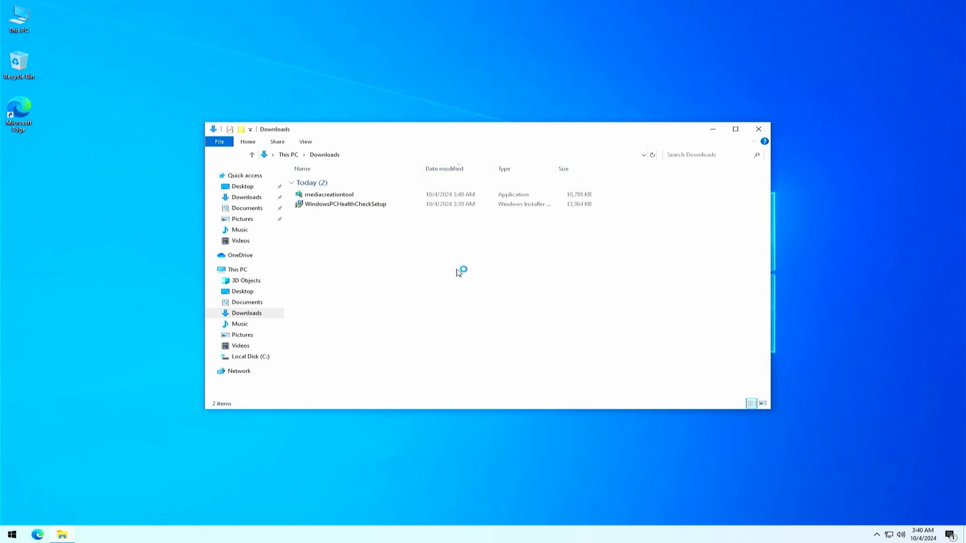
- Launch mediacreationtool from the Downloads folder
{"action": "left_click", "coordinate": [329, 195]}
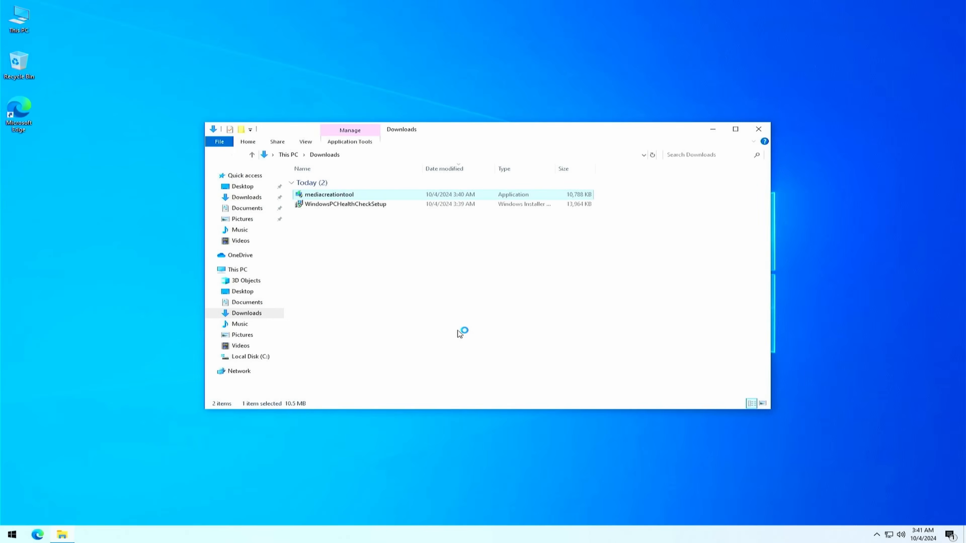
{"action": "double_click", "coordinate": [329, 194]}
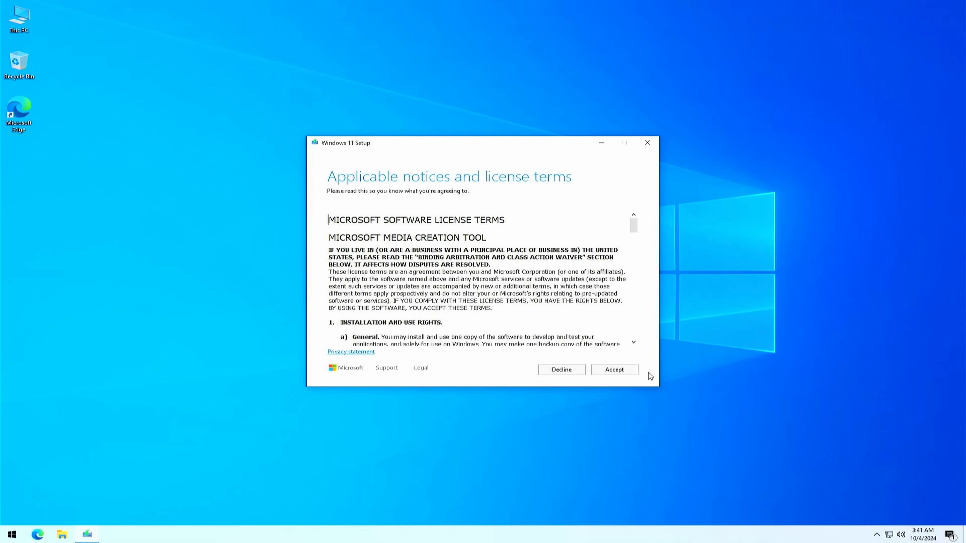
- Accept the licence, keep recommended language and edition, and choose ISO file output
{"action": "left_click", "coordinate": [613, 370]}
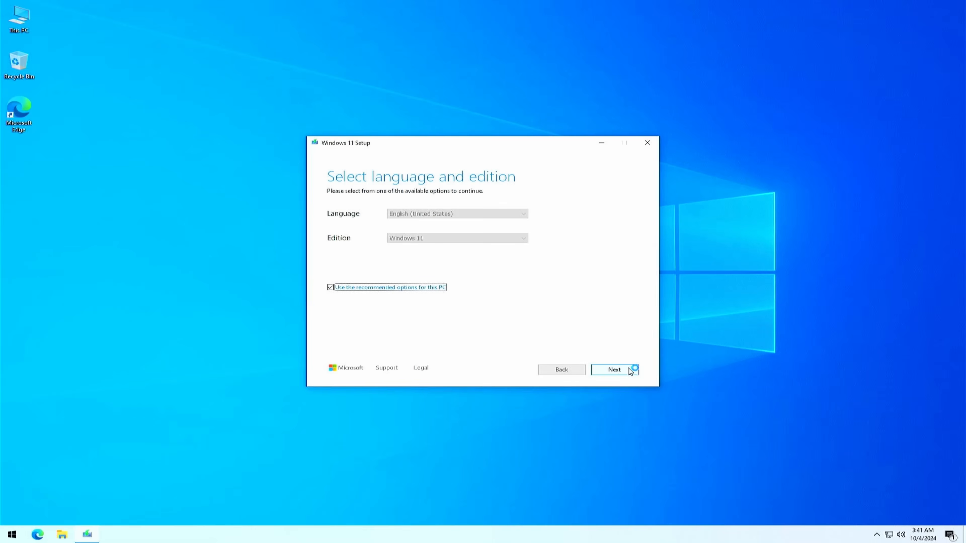
{"action": "mouse_move", "coordinate": [423, 272]}
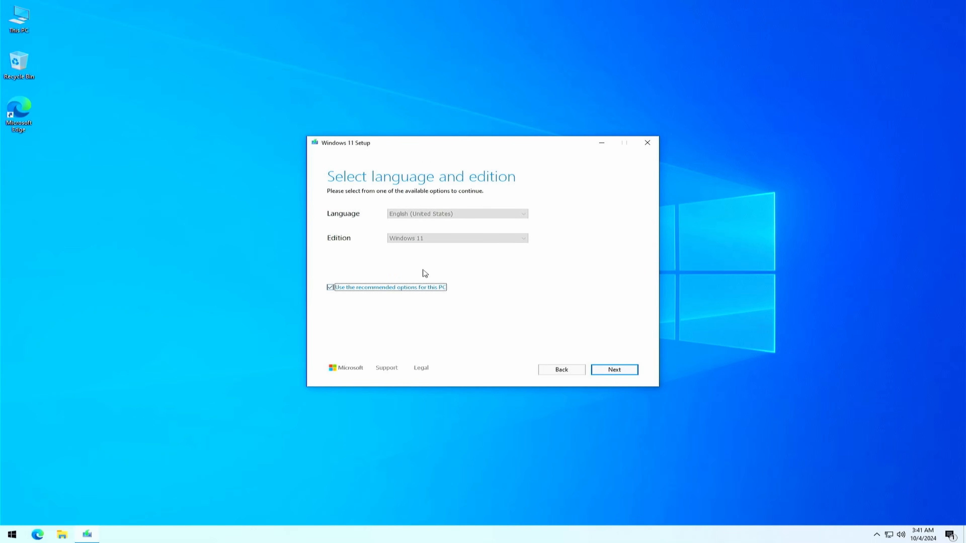
{"action": "mouse_move", "coordinate": [446, 232]}
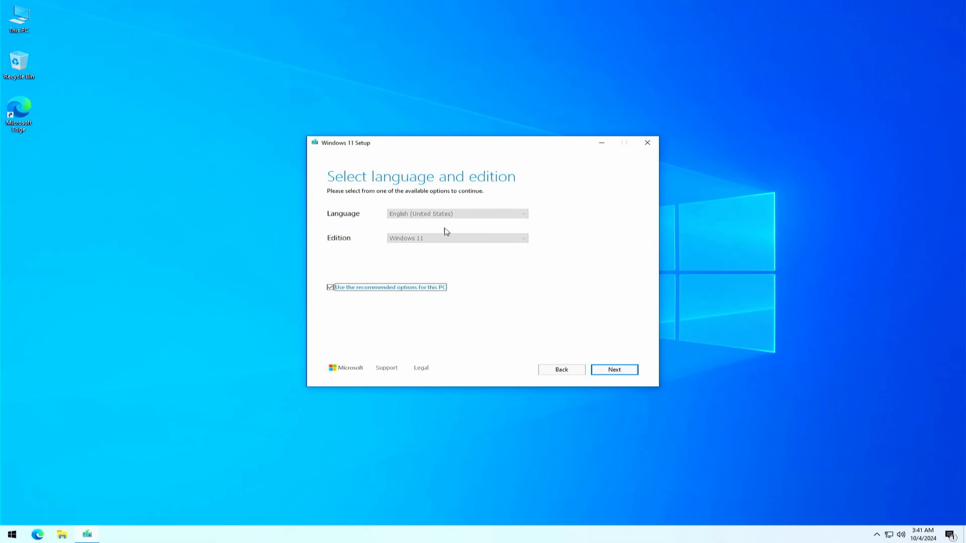
{"action": "mouse_move", "coordinate": [459, 232]}
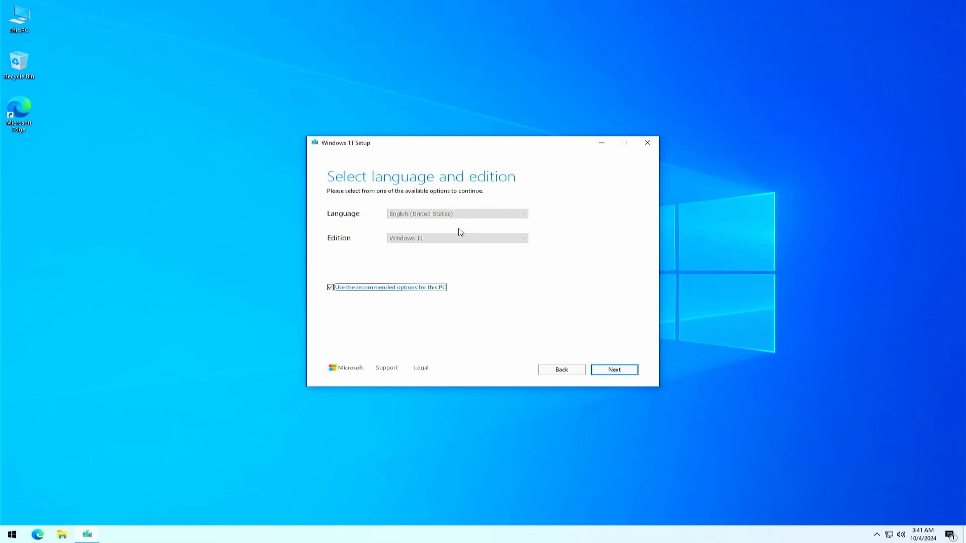
{"action": "left_click", "coordinate": [614, 370]}
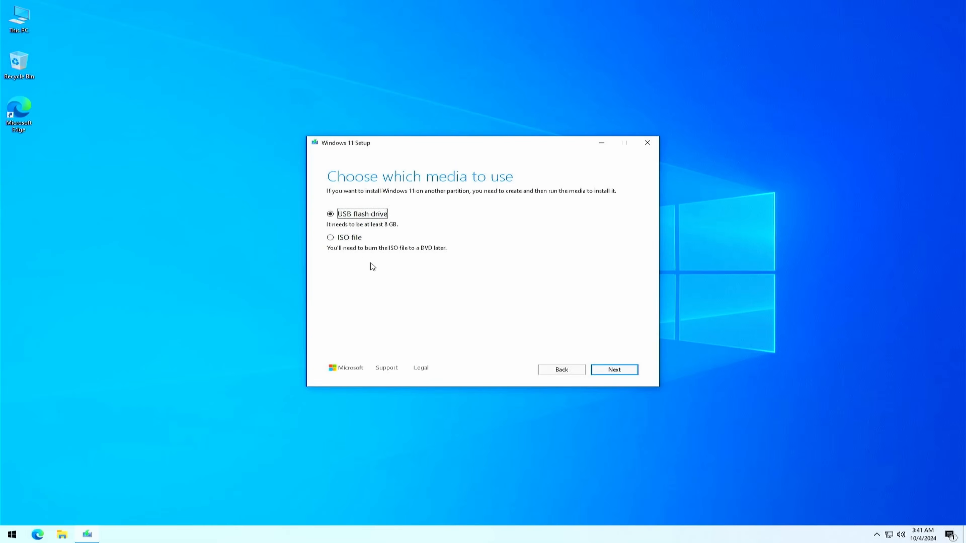
{"action": "left_click", "coordinate": [331, 237]}
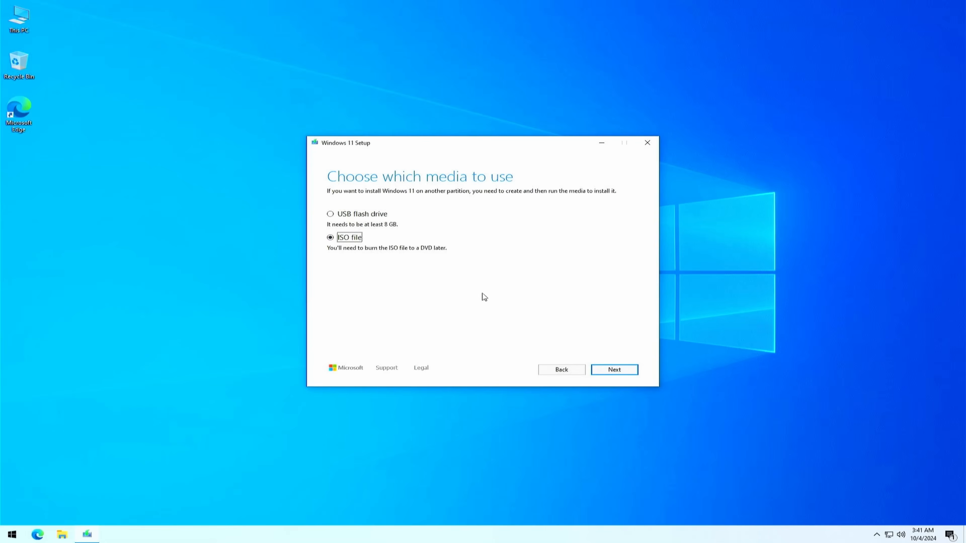
{"action": "left_click", "coordinate": [613, 369]}
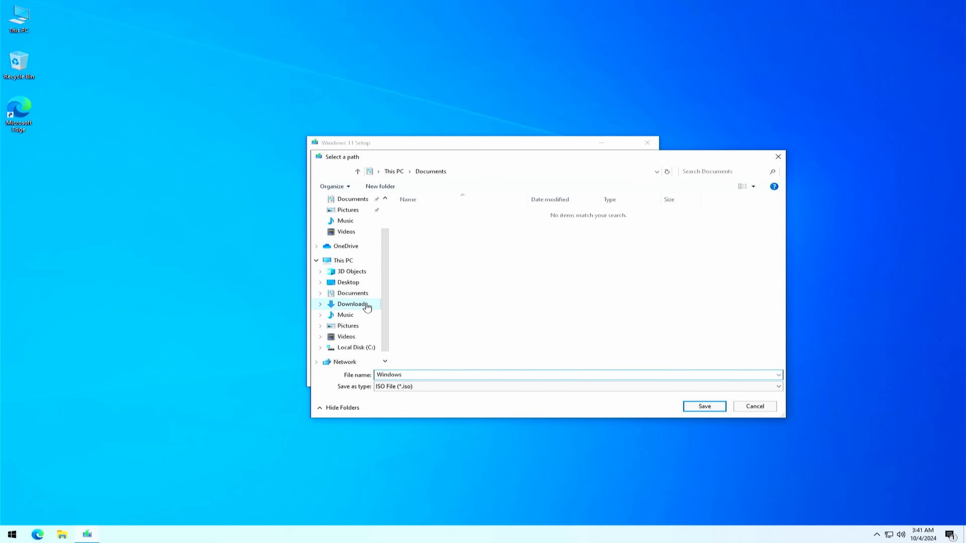
- Save the ISO as 'Windows 11 24H2' in Downloads, then finish the Media Creation Tool
{"action": "left_click", "coordinate": [351, 304]}
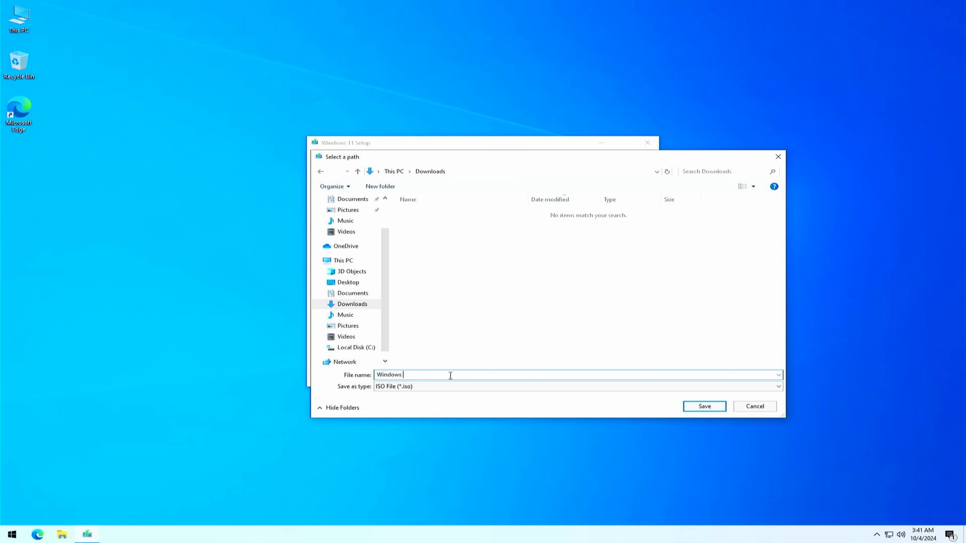
{"action": "type", "text": "11 24"}
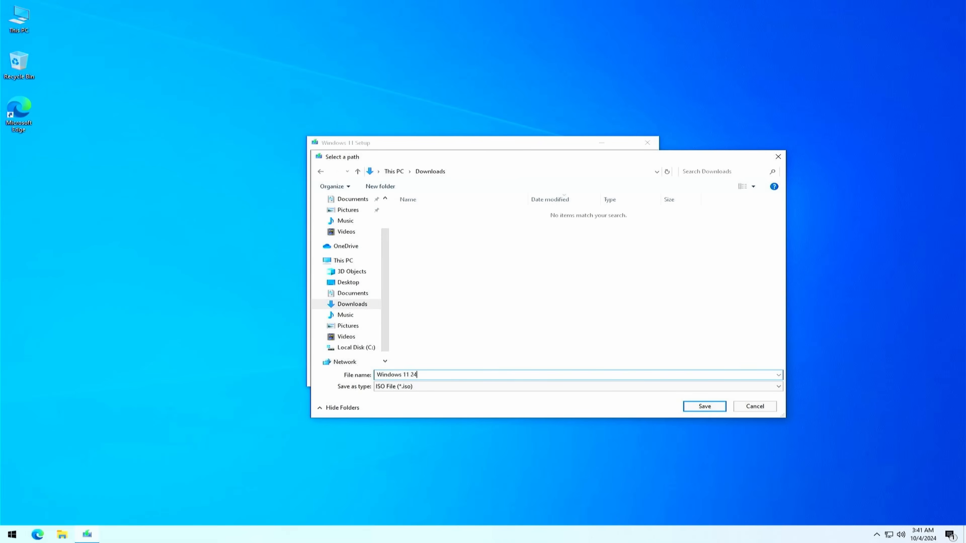
{"action": "left_click", "coordinate": [703, 406]}
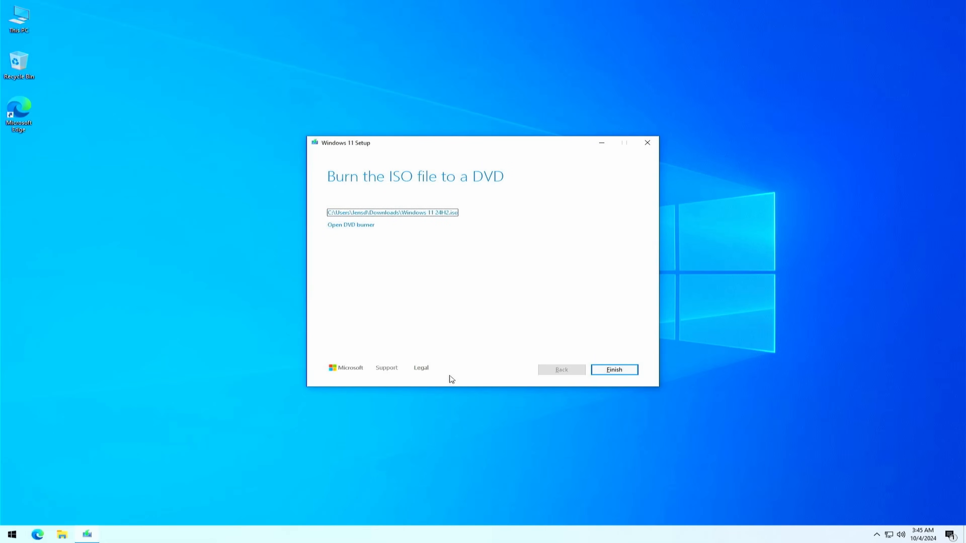
{"action": "mouse_move", "coordinate": [407, 192]}
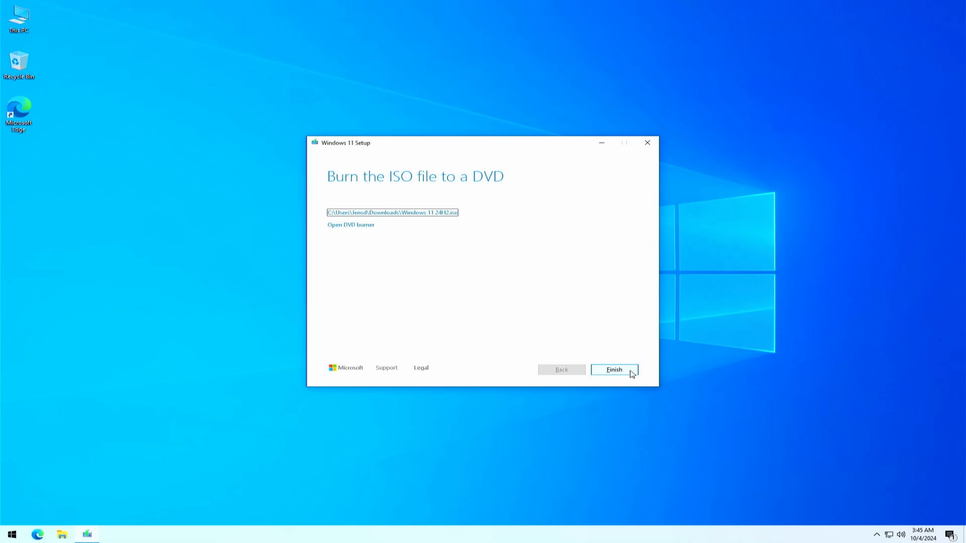
{"action": "left_click", "coordinate": [613, 370]}
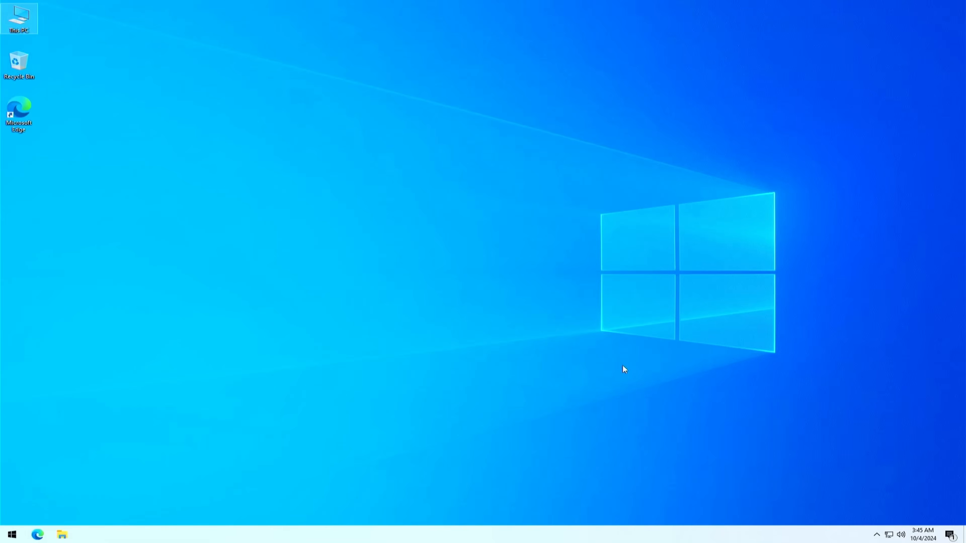
- Mount the Windows 11 24H2 ISO from This PC > Downloads, showing its contents with setup
{"action": "double_click", "coordinate": [19, 17]}
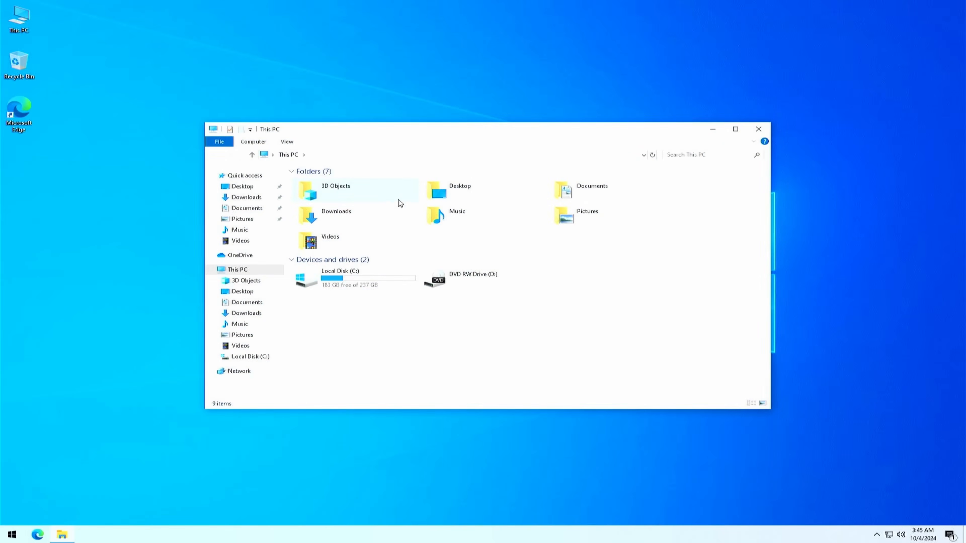
{"action": "left_click", "coordinate": [246, 196]}
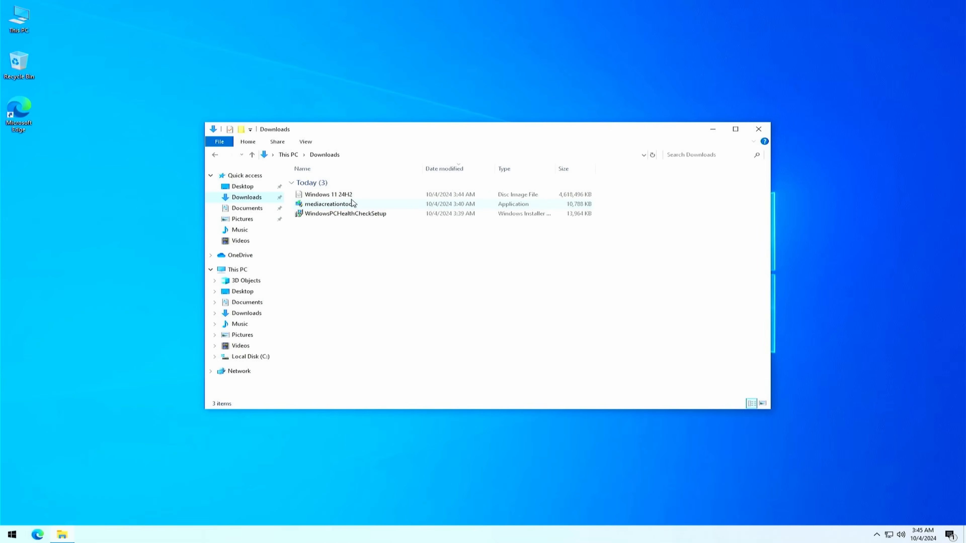
{"action": "right_click", "coordinate": [329, 195]}
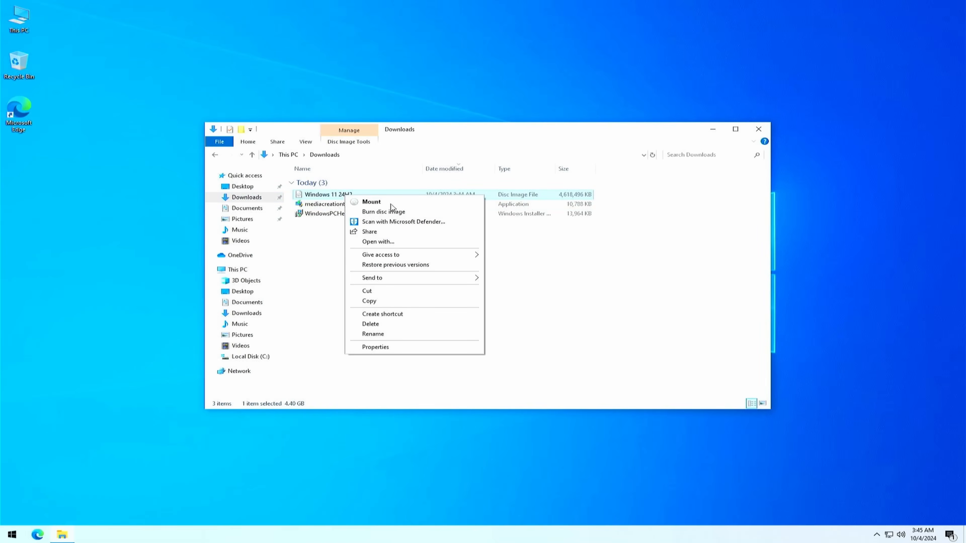
{"action": "left_click", "coordinate": [371, 201]}
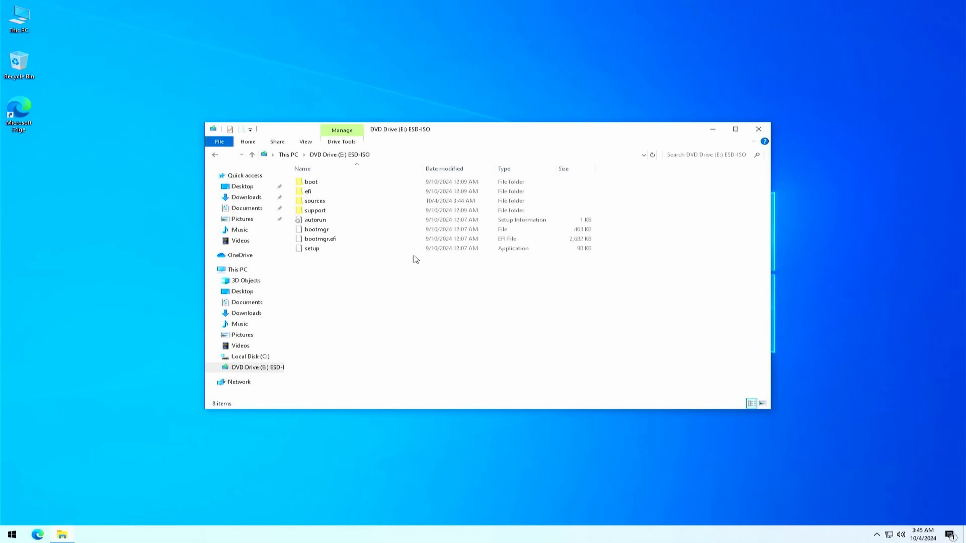
{"action": "left_click", "coordinate": [257, 368]}
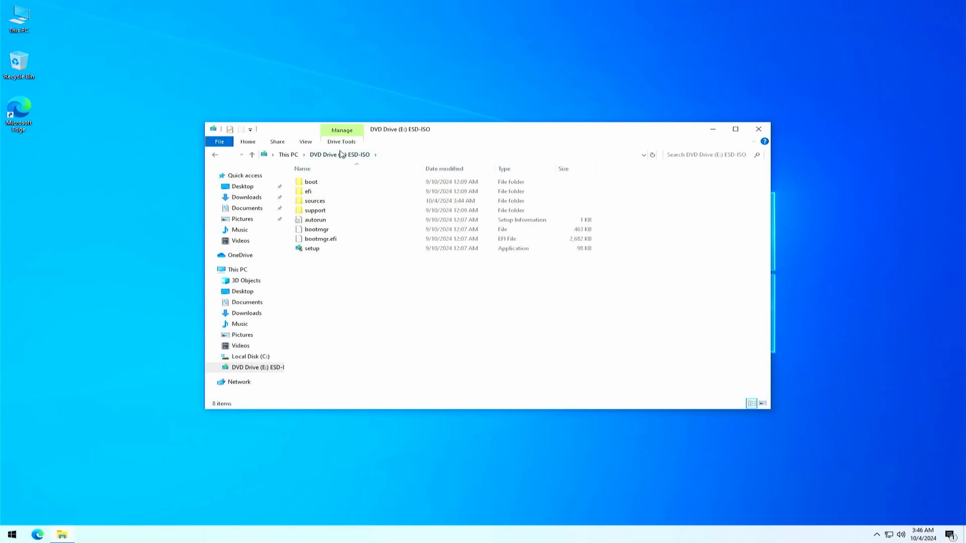
{"action": "mouse_move", "coordinate": [423, 320]}
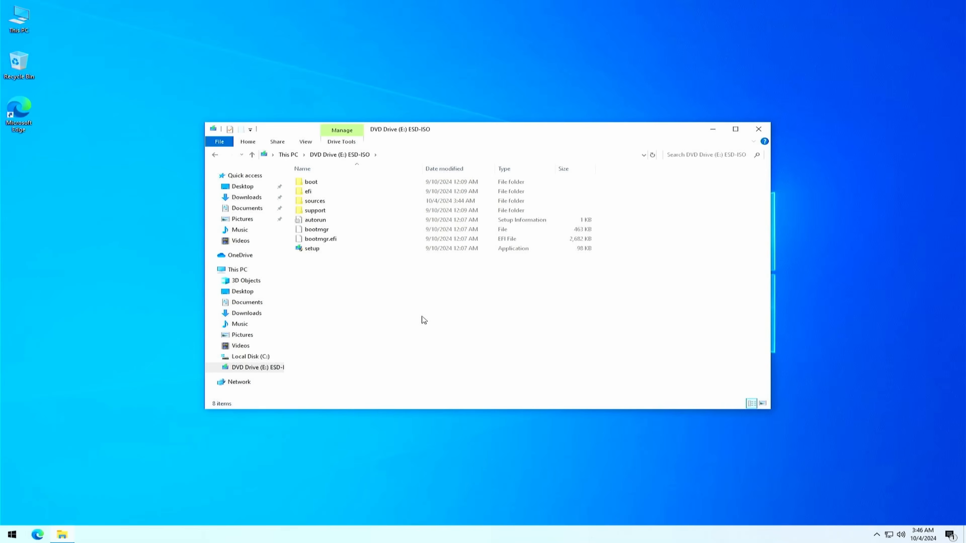
- Bring up the Start menu from the taskbar
{"action": "left_click", "coordinate": [11, 533]}
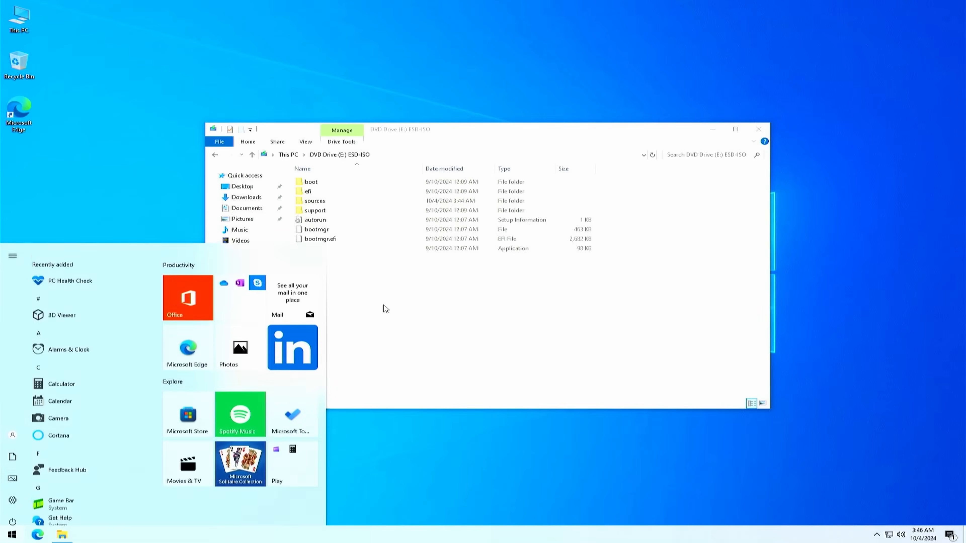
- Launch Command Prompt, switch to E:, list its files and run 'setup /product server'
{"action": "type", "text": "cmd"}
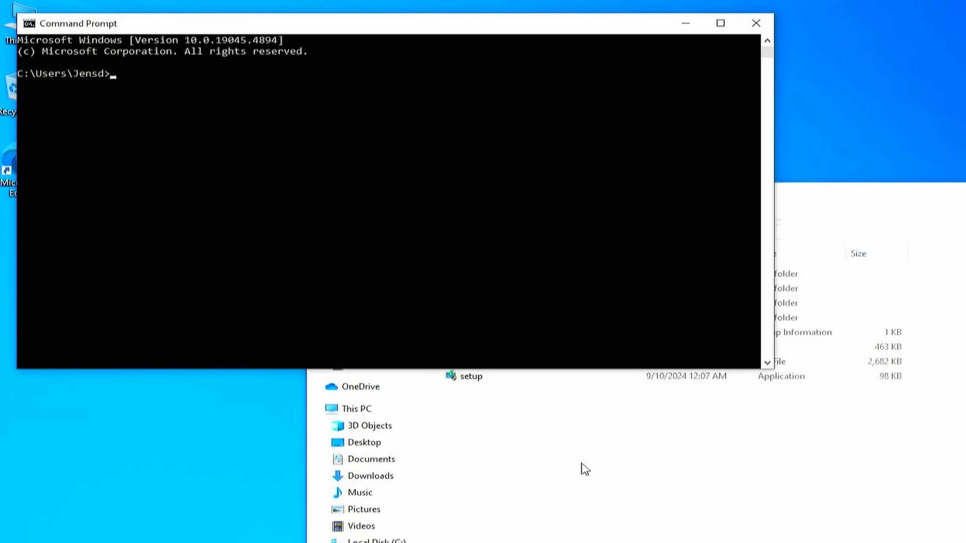
{"action": "type", "text": "e"}
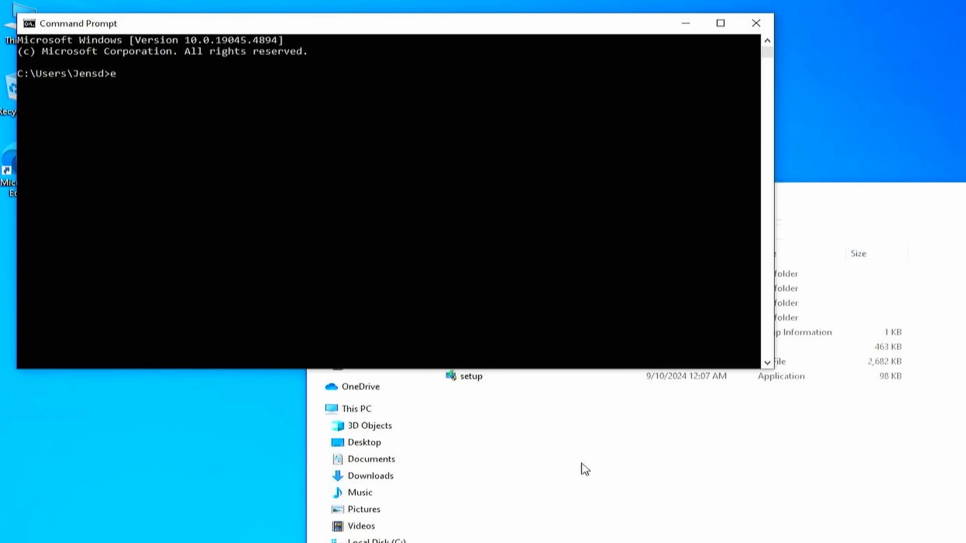
{"action": "key", "text": "Return"}
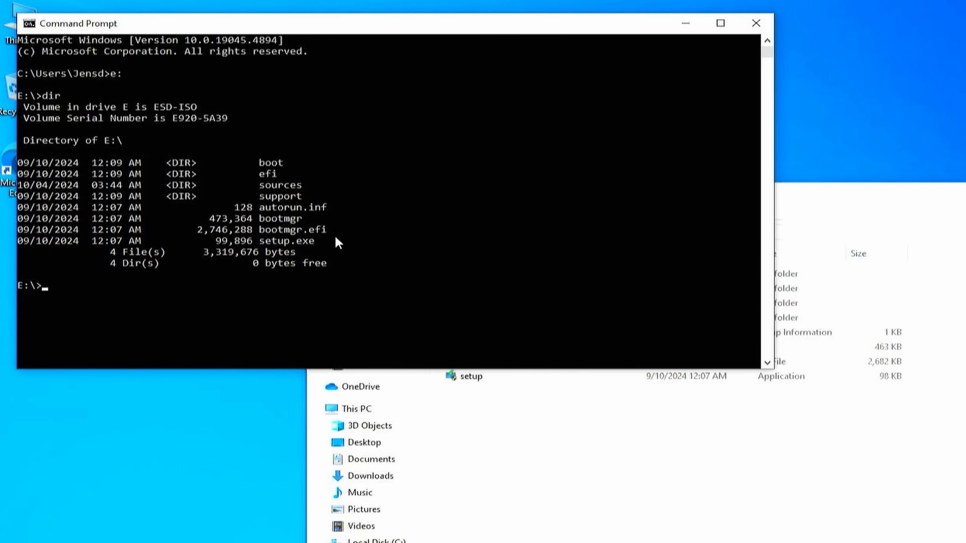
{"action": "type", "text": "setup /pr"}
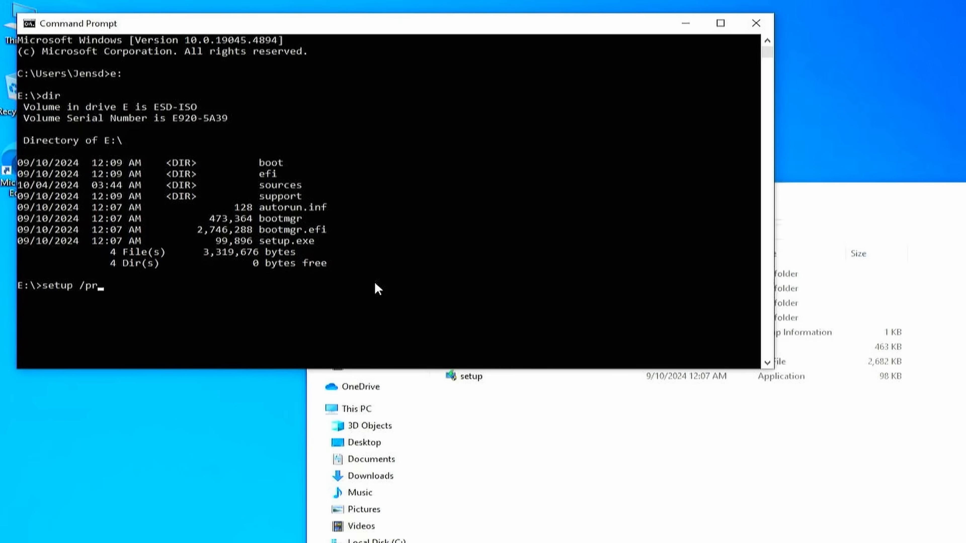
{"action": "type", "text": "oduct serv"}
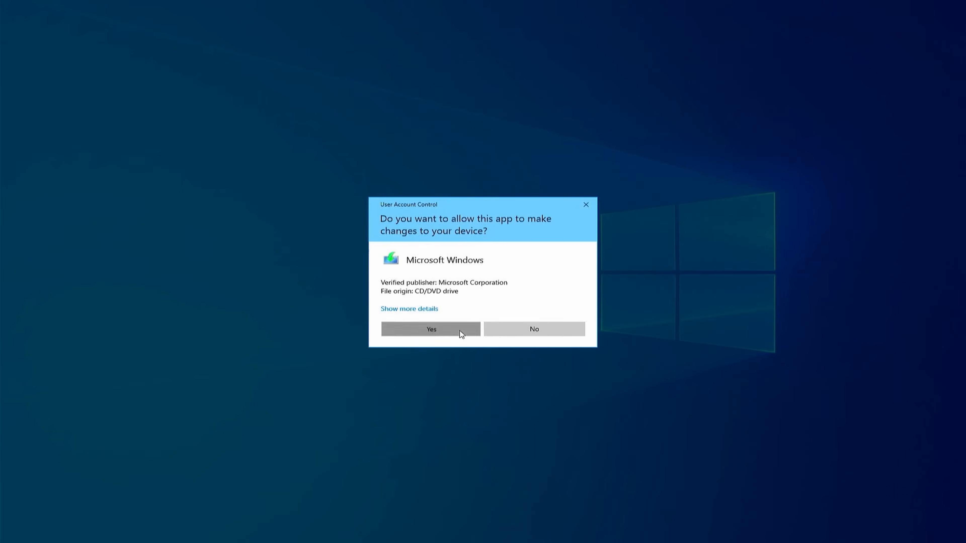
- Allow setup through UAC, view the update download options and continue to the license terms
{"action": "left_click", "coordinate": [431, 328]}
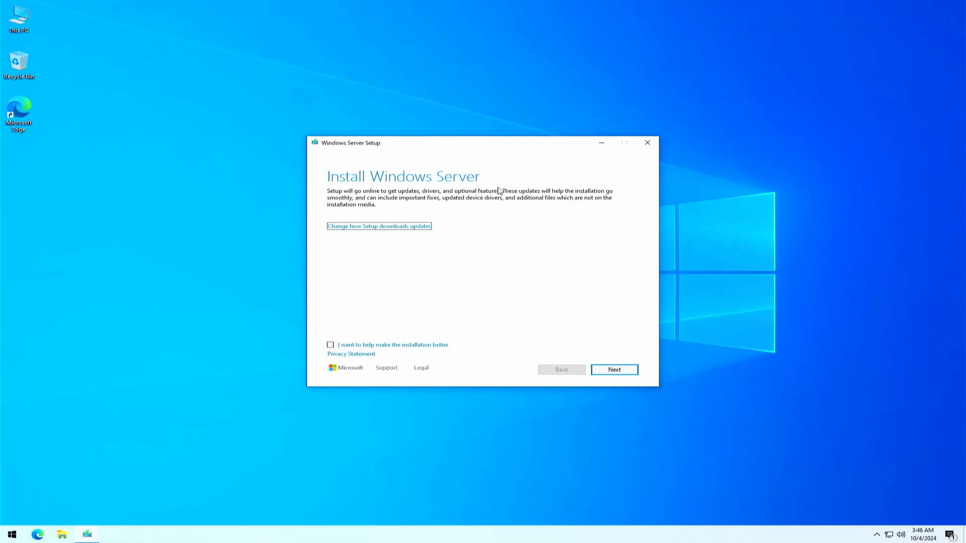
{"action": "mouse_move", "coordinate": [493, 238]}
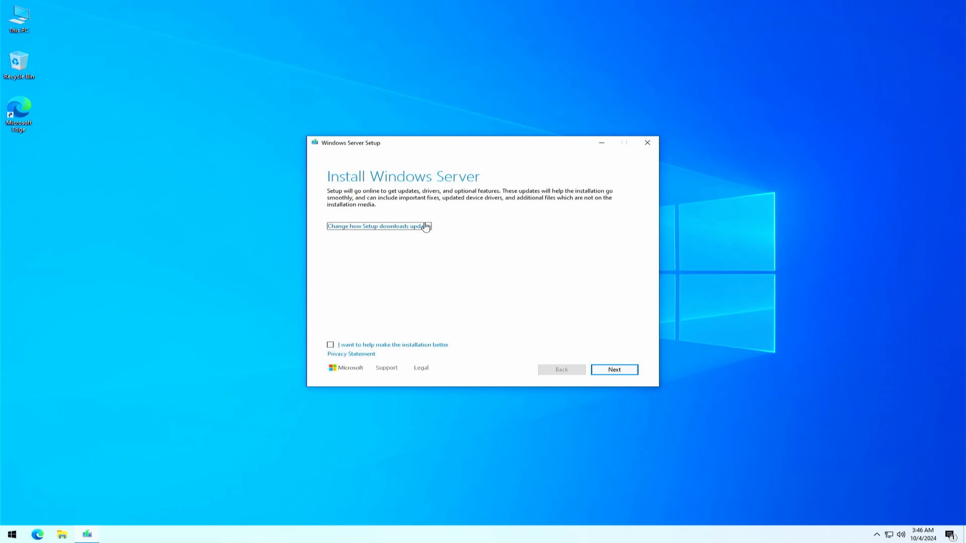
{"action": "left_click", "coordinate": [375, 226]}
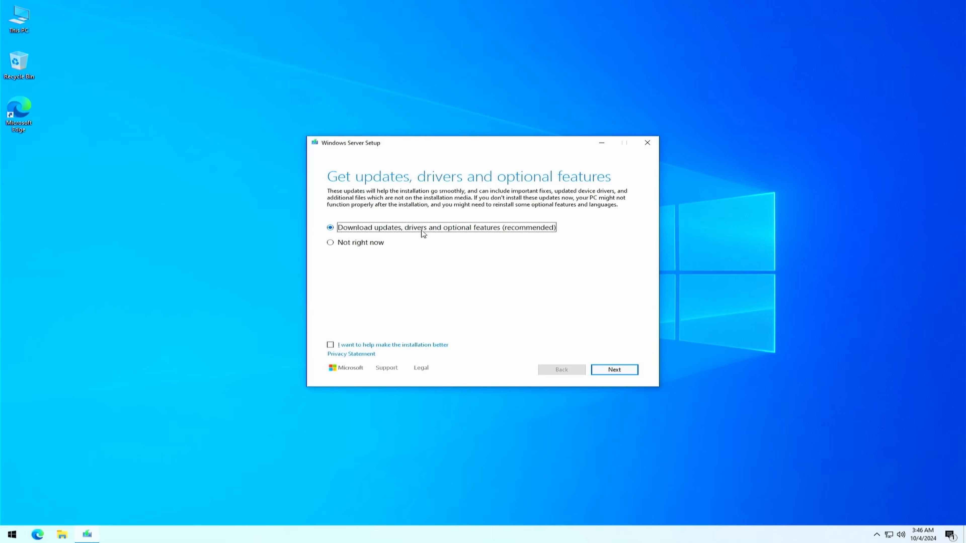
{"action": "left_click", "coordinate": [614, 369]}
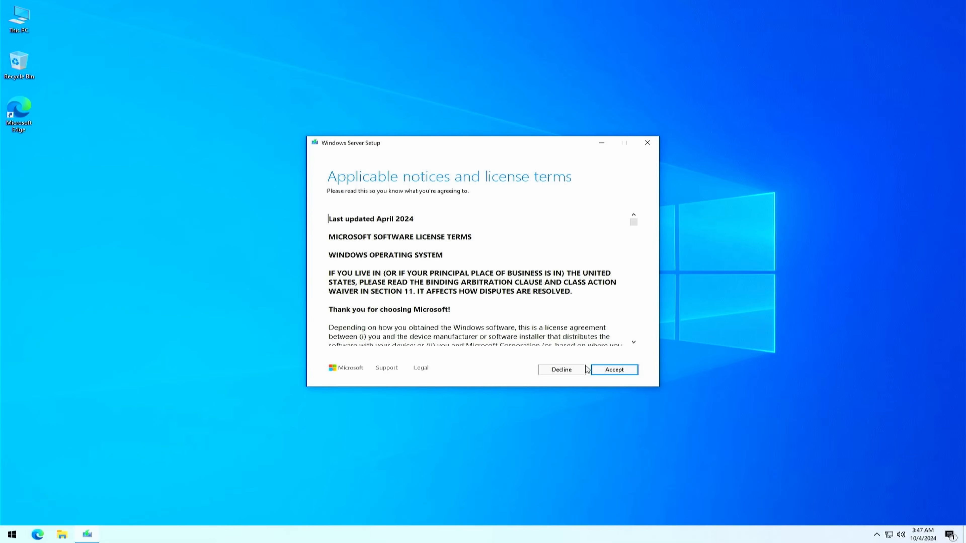
- Accept the license terms and continue keeping files, settings, and apps to the ready-to-install summary
{"action": "left_click", "coordinate": [613, 368]}
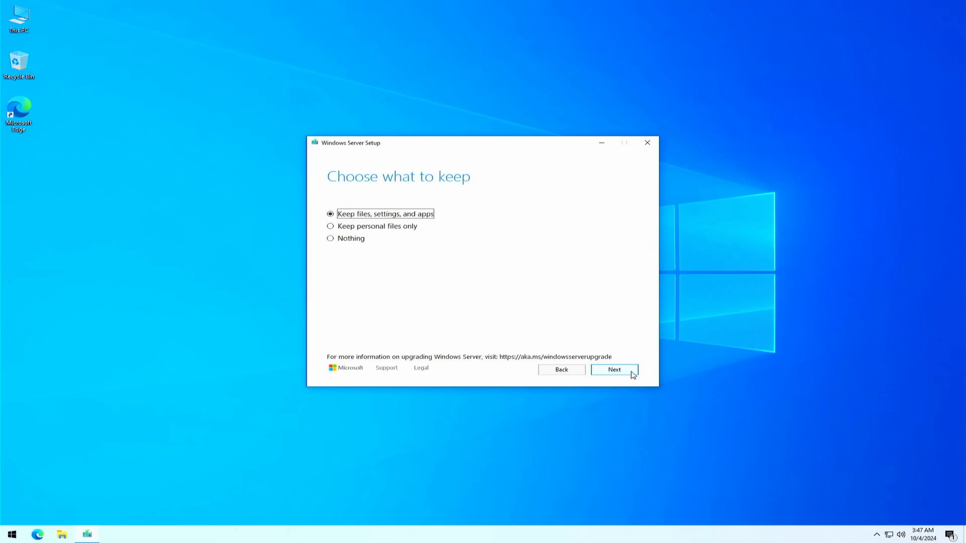
{"action": "left_click", "coordinate": [614, 369]}
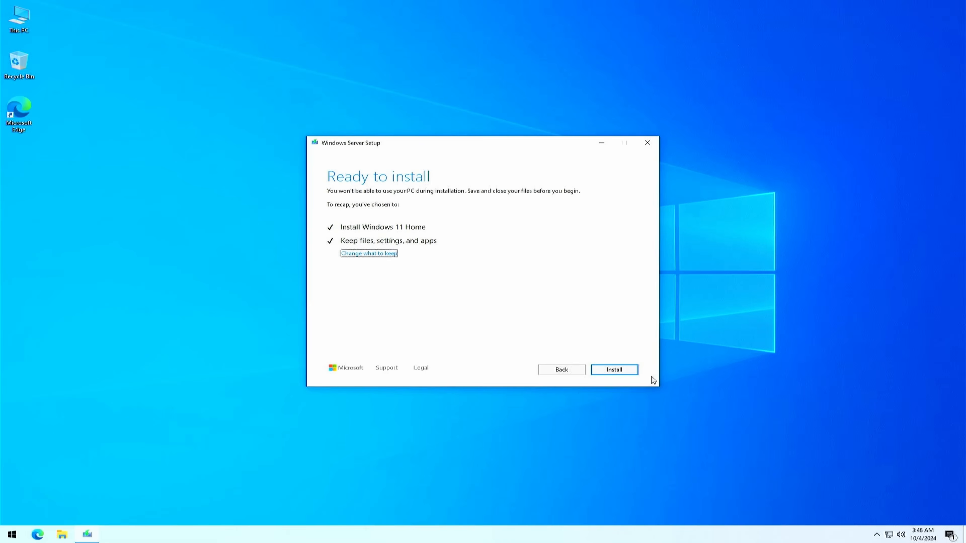
{"action": "mouse_move", "coordinate": [459, 238]}
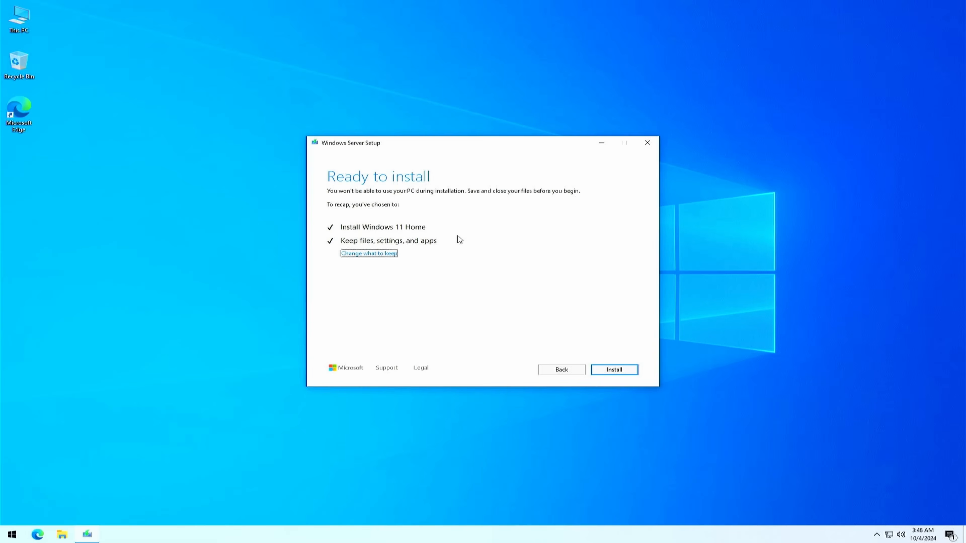
{"action": "mouse_move", "coordinate": [570, 324]}
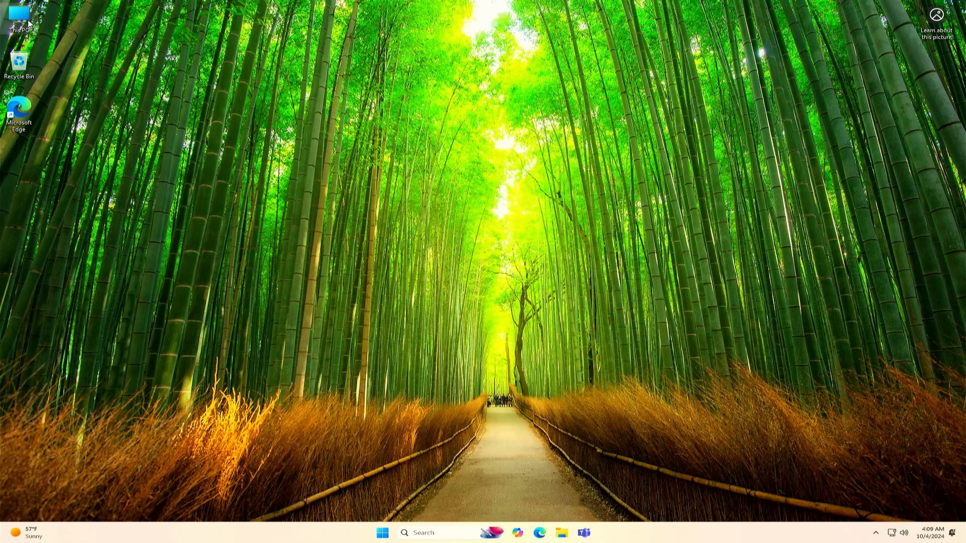
{"action": "mouse_move", "coordinate": [469, 160]}
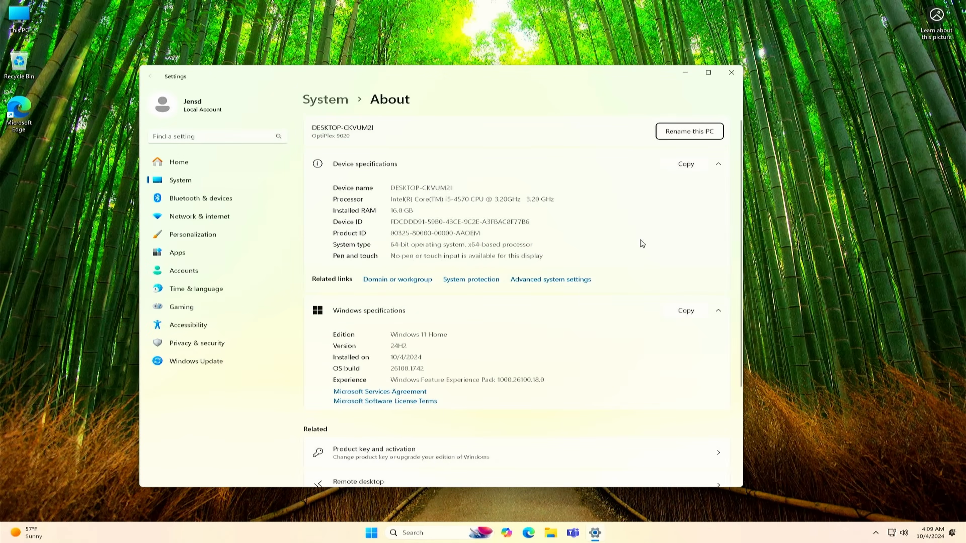
{"action": "mouse_move", "coordinate": [603, 241]}
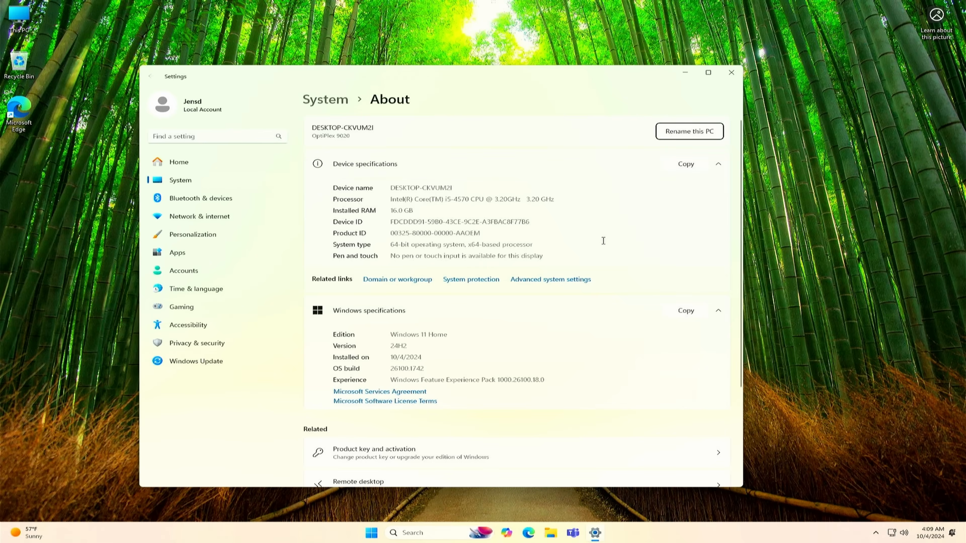
{"action": "mouse_move", "coordinate": [512, 404]}
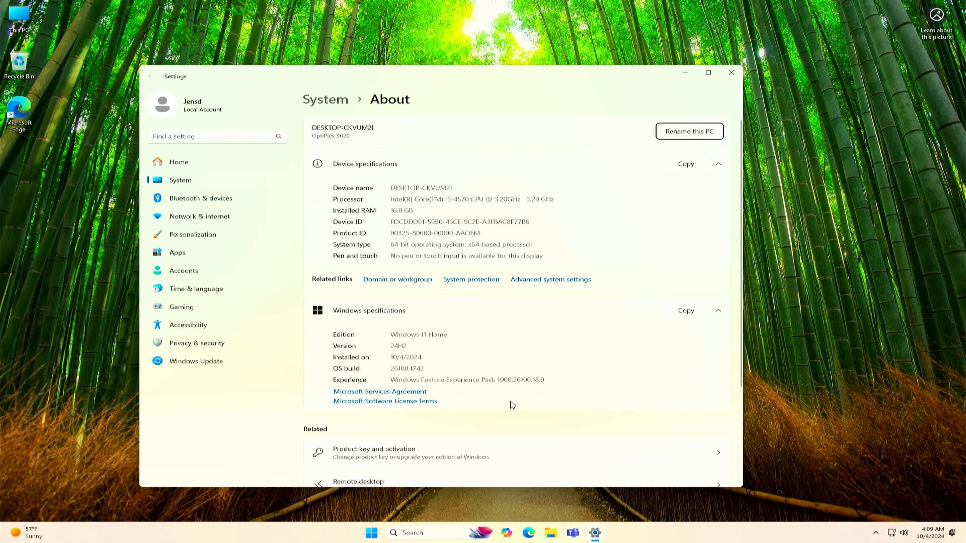
- Search Settings for 'act' and show the Activation page with state Active
{"action": "double_click", "coordinate": [418, 335]}
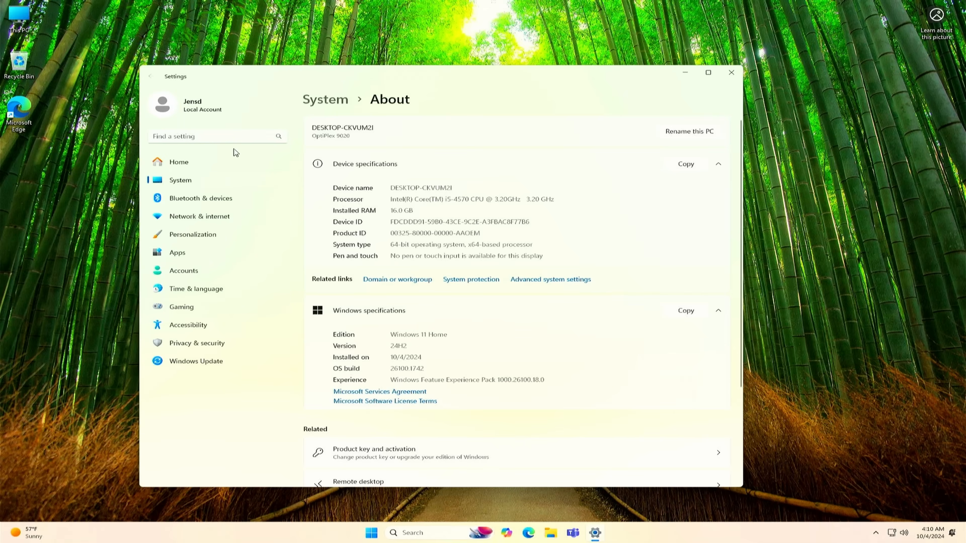
{"action": "type", "text": "act"}
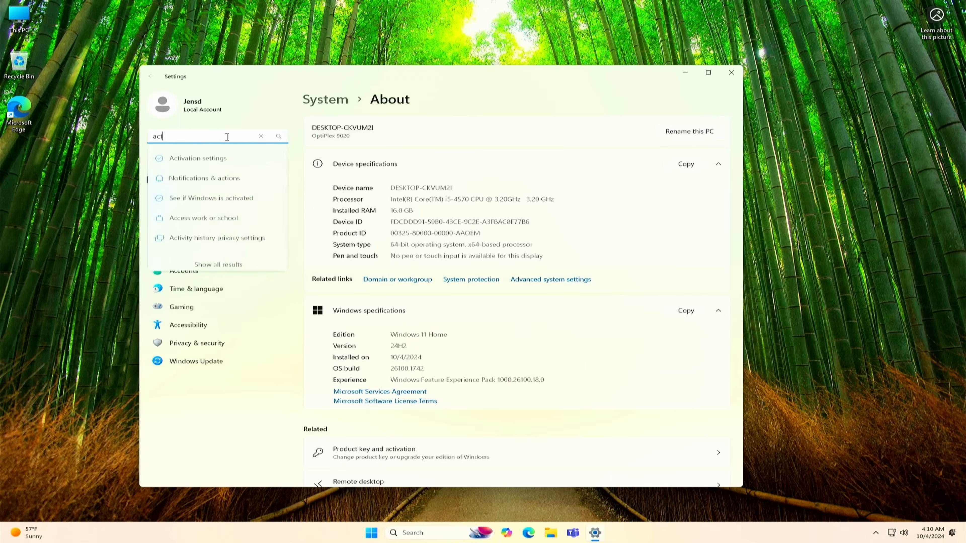
{"action": "left_click", "coordinate": [198, 158]}
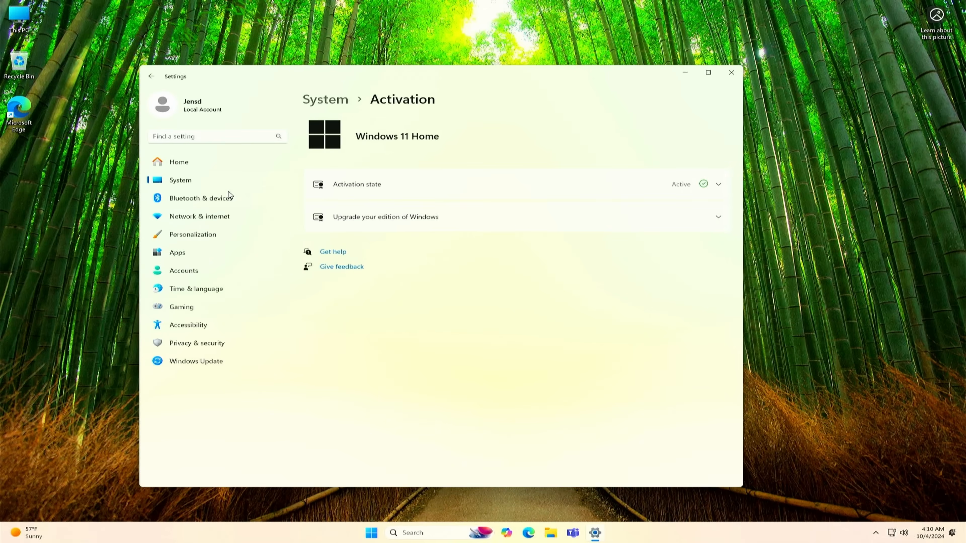
{"action": "mouse_move", "coordinate": [536, 76]}
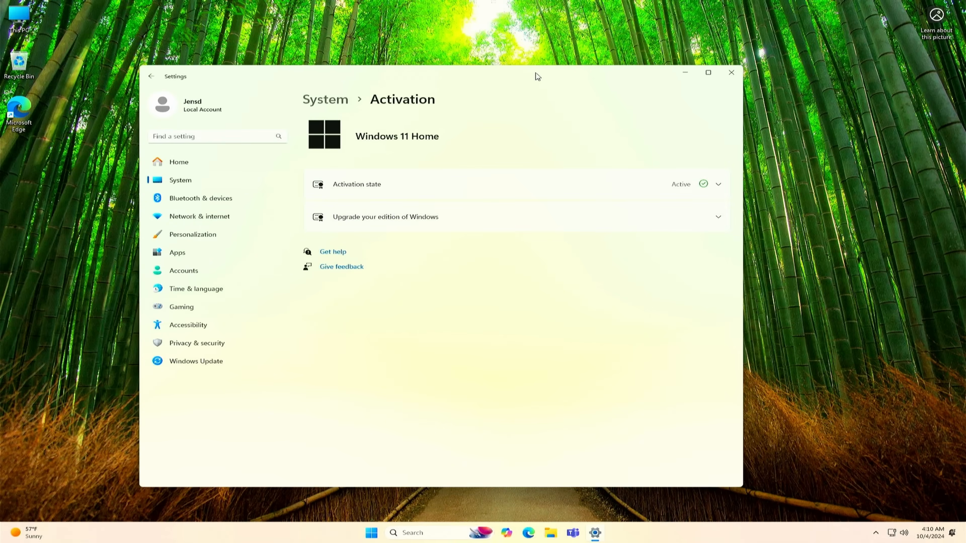
{"action": "mouse_move", "coordinate": [688, 329]}
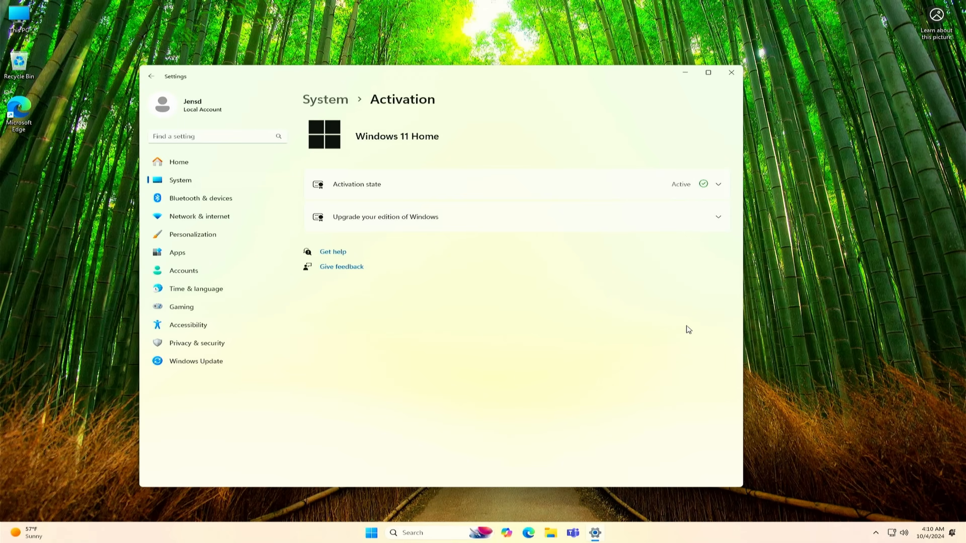
{"action": "mouse_move", "coordinate": [730, 84]}
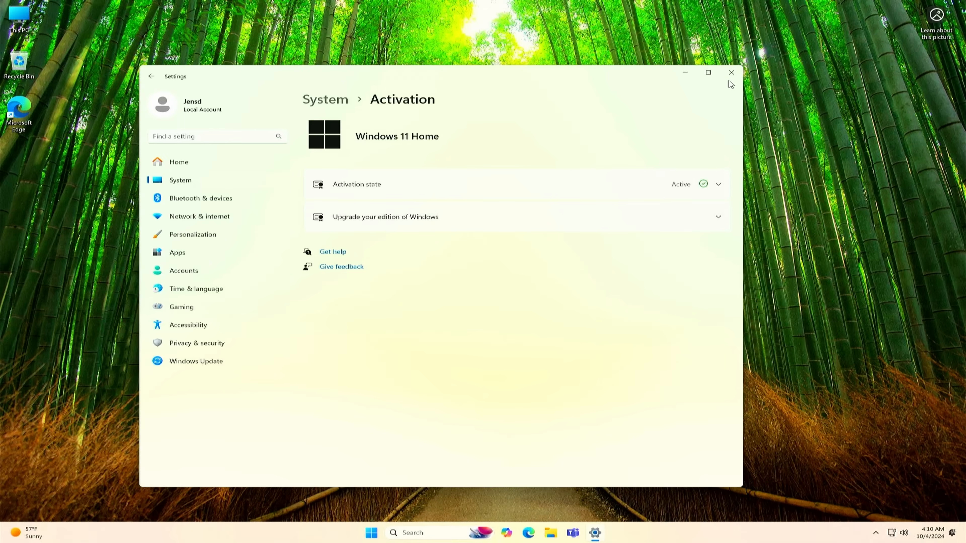
- Close Settings, then show and dismiss the Quick Settings panel
{"action": "left_click", "coordinate": [730, 72]}
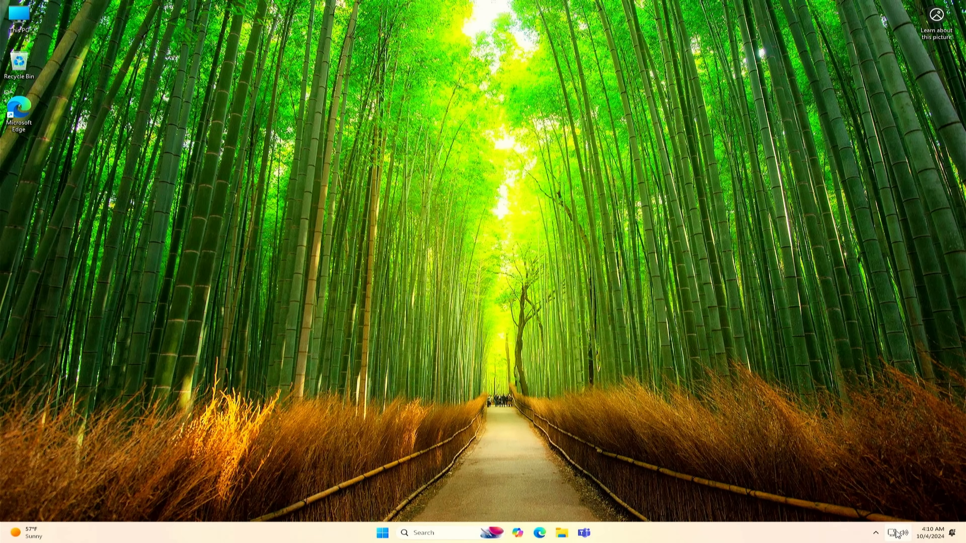
{"action": "left_click", "coordinate": [897, 532]}
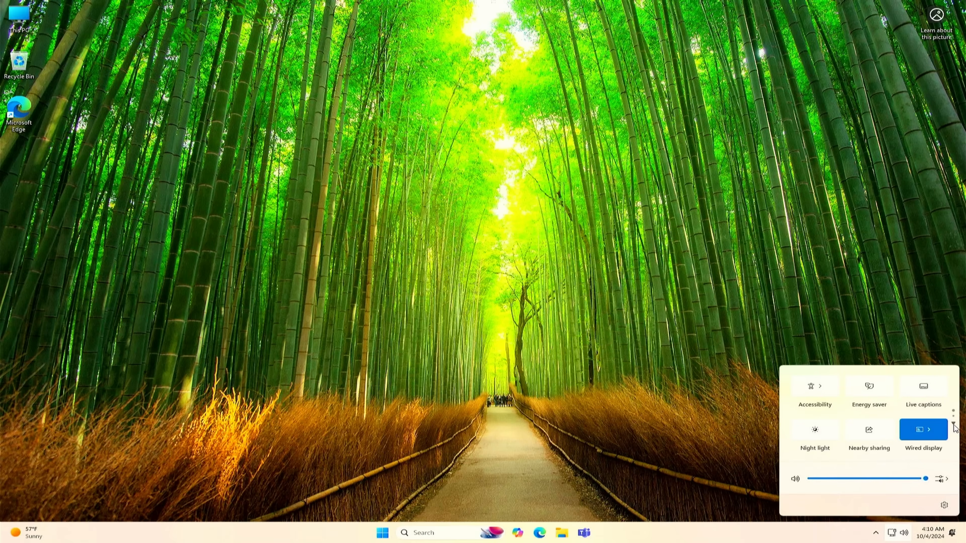
{"action": "mouse_move", "coordinate": [860, 345]}
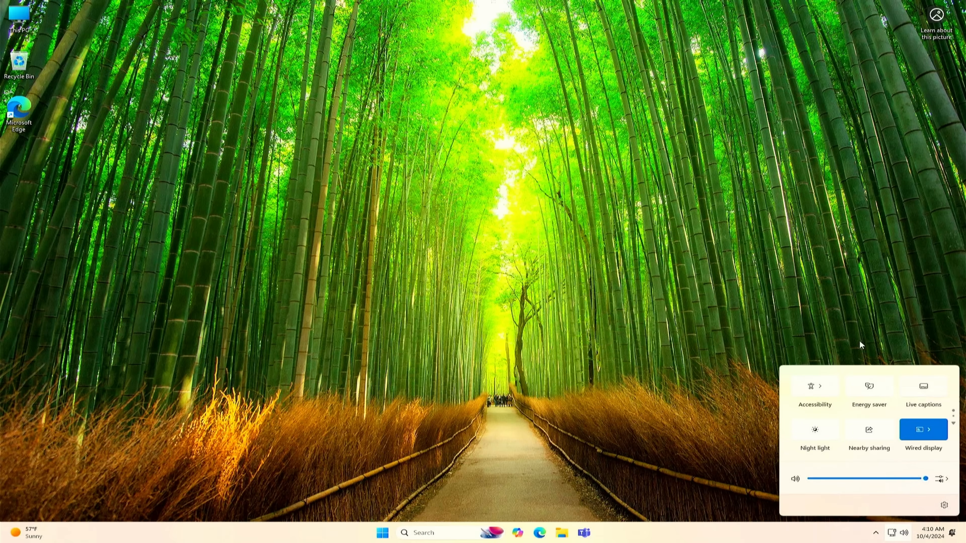
{"action": "left_click", "coordinate": [507, 356]}
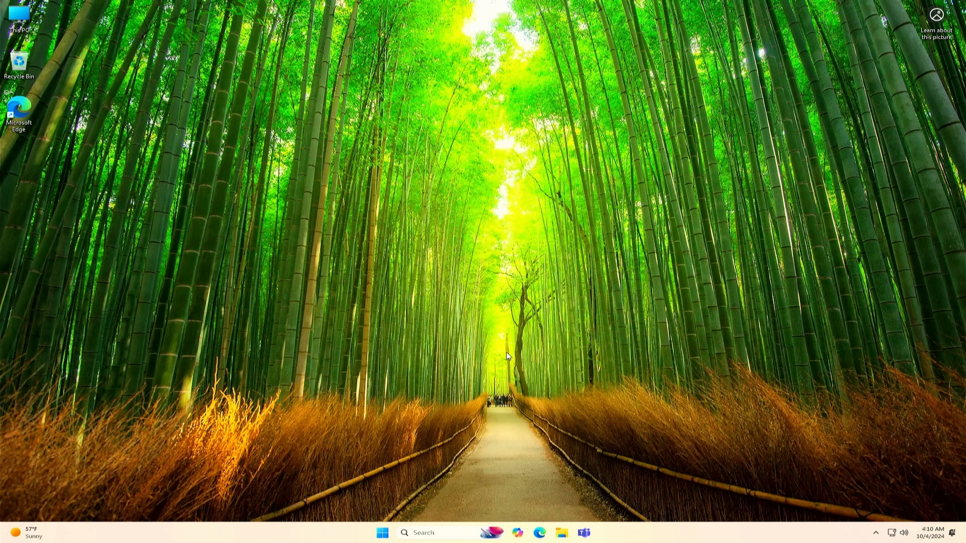
- Review Downloads in File Explorer, bring up actions for the PC Health Check installer, then close it
{"action": "left_click", "coordinate": [561, 533]}
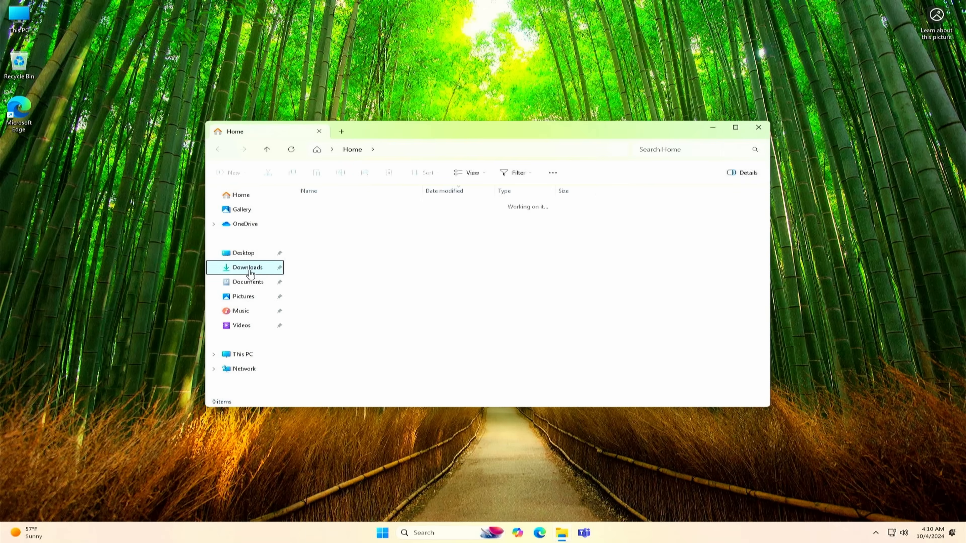
{"action": "left_click", "coordinate": [247, 266]}
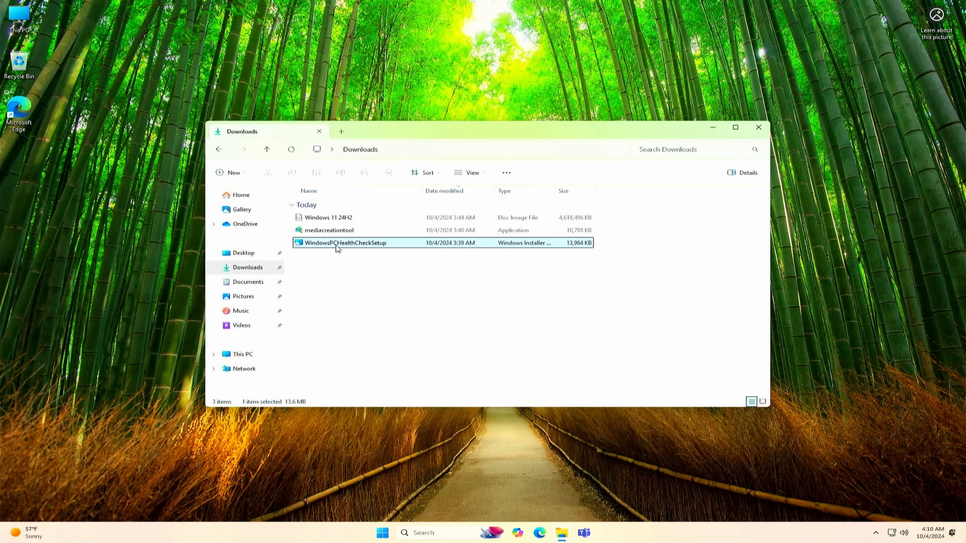
{"action": "right_click", "coordinate": [345, 242]}
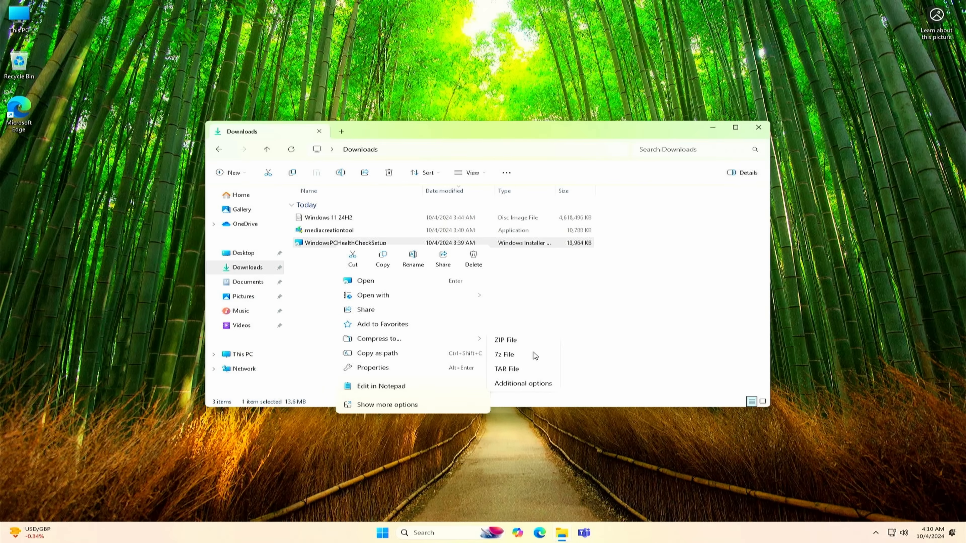
{"action": "mouse_move", "coordinate": [637, 346]}
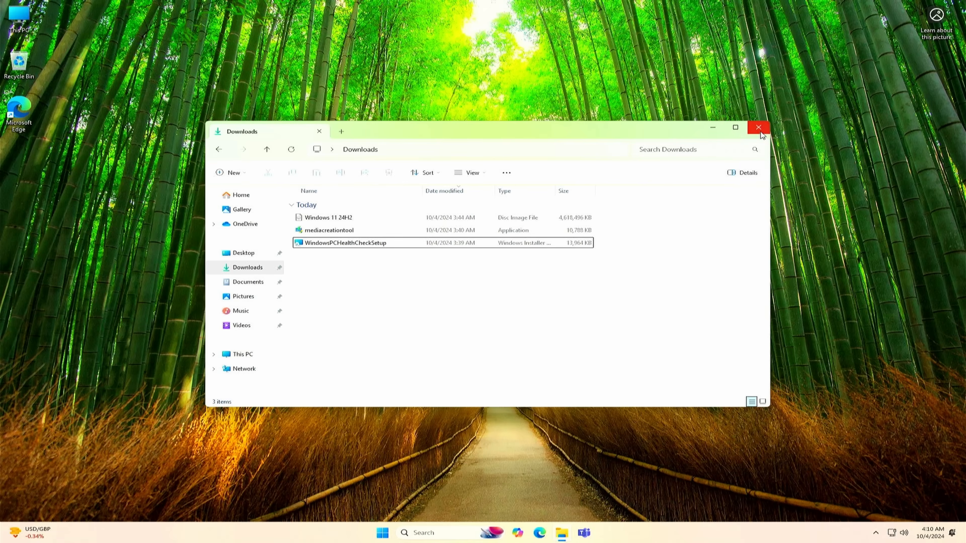
{"action": "left_click", "coordinate": [758, 126]}
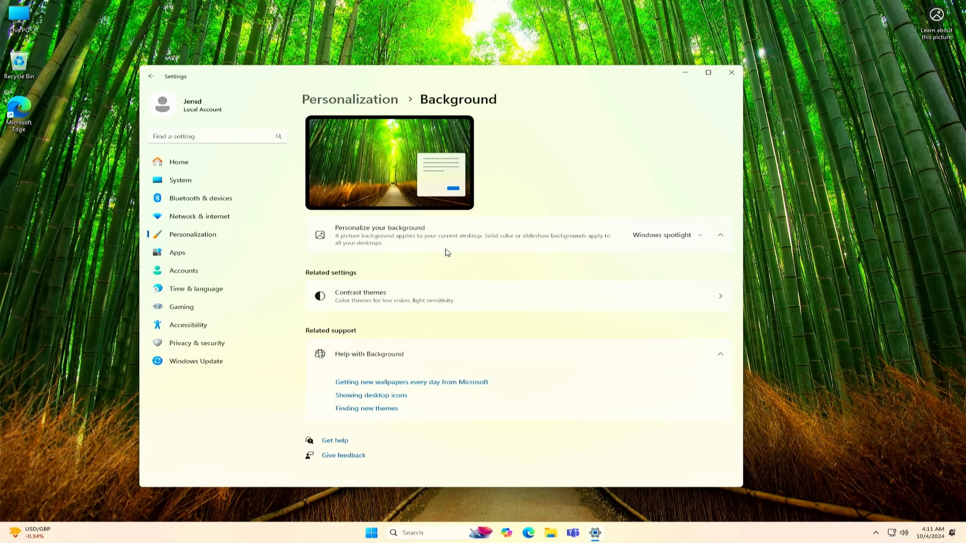
- Change 'Personalize your background' from Windows spotlight to Picture, showing the Windows 11 bloom
{"action": "left_click", "coordinate": [665, 235]}
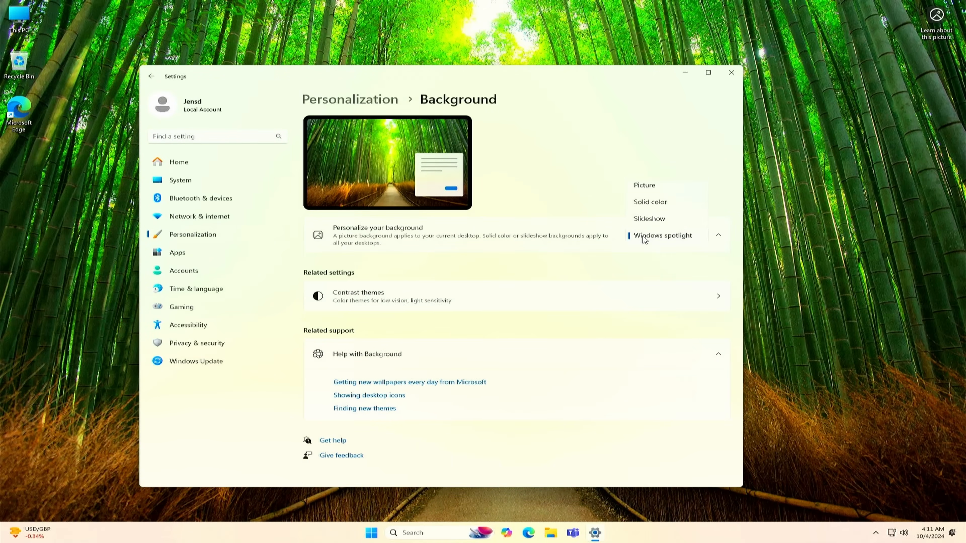
{"action": "left_click", "coordinate": [644, 185]}
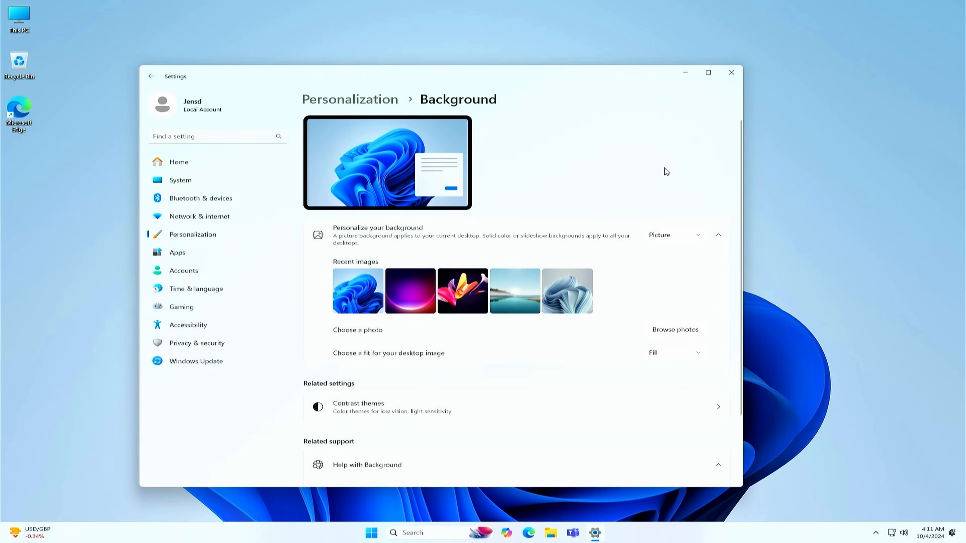